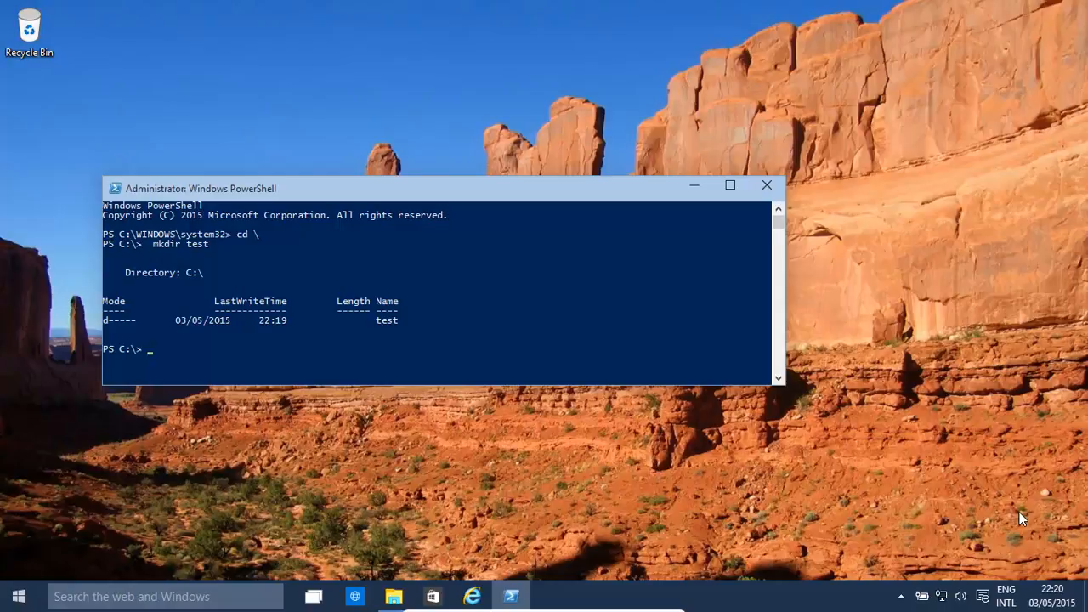
# Browse in File Explorer to the Users folder on Local Disk (C:).
pyautogui.click(392, 595)
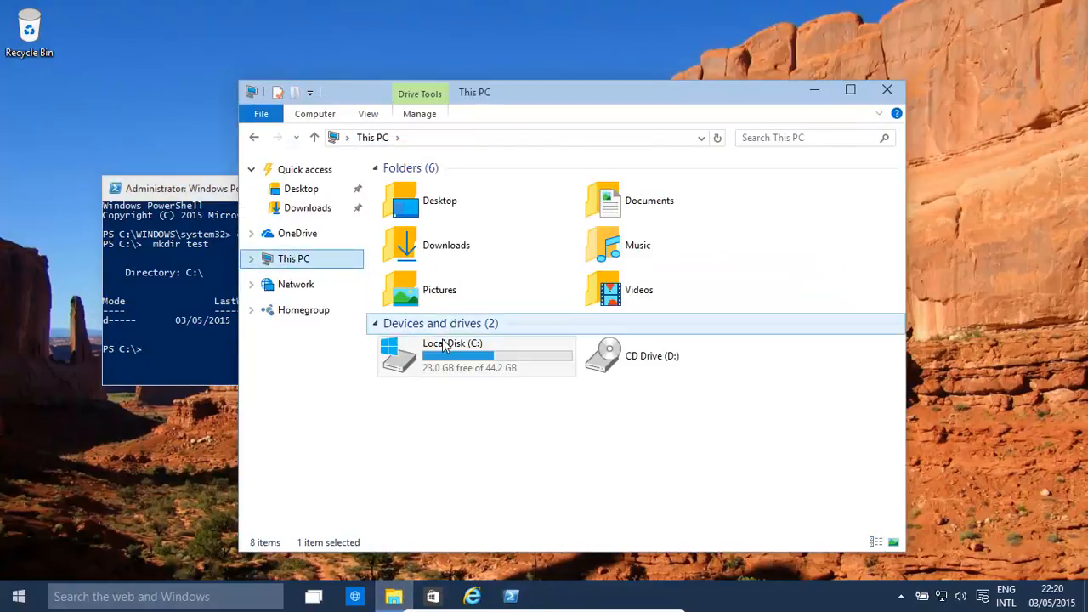
pyautogui.doubleClick(452, 355)
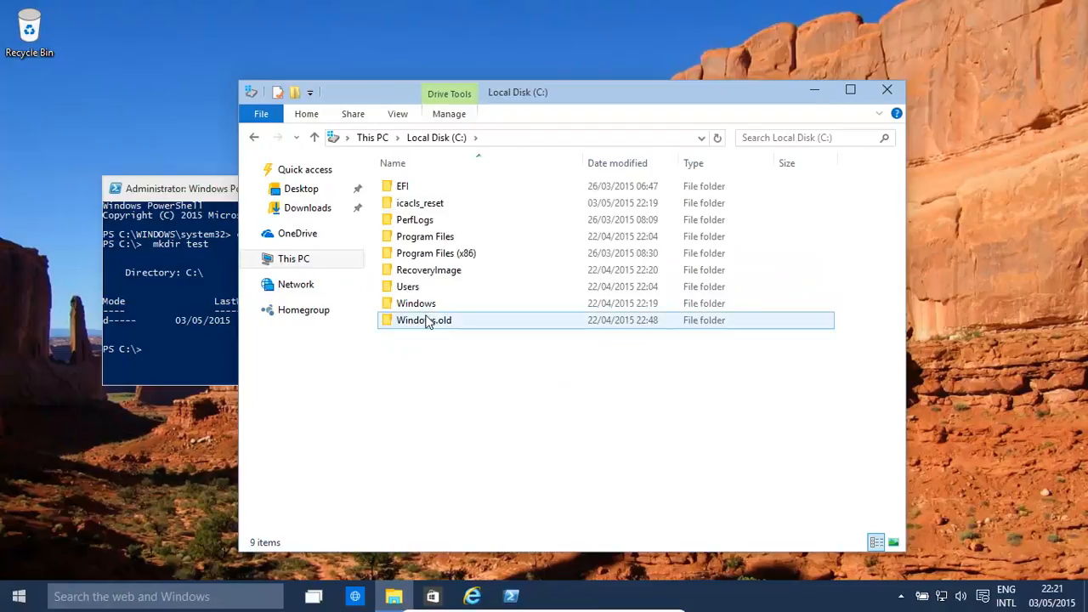
pyautogui.doubleClick(407, 286)
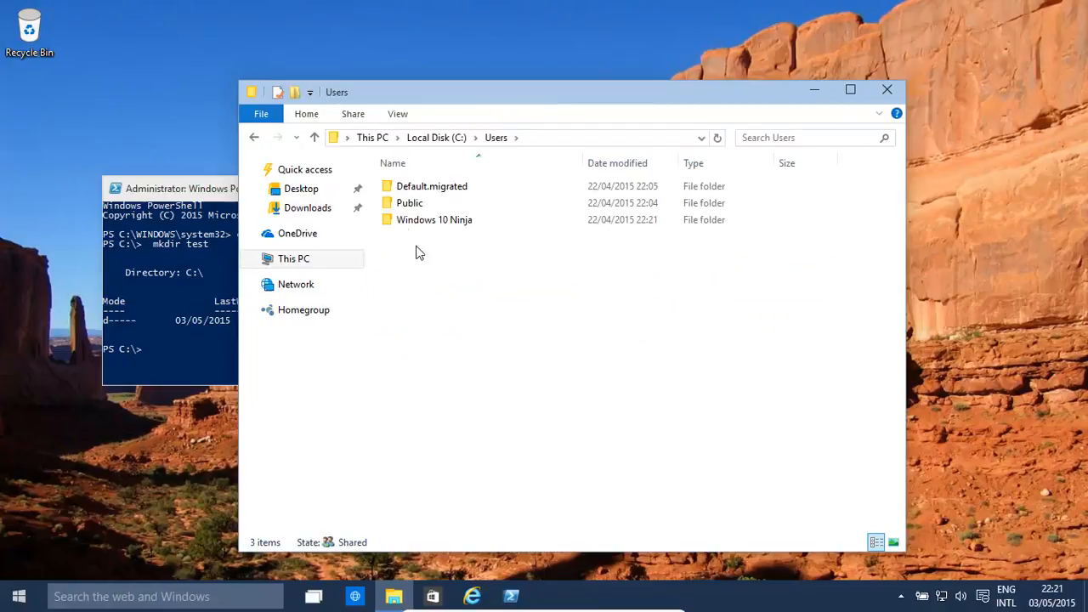
# Open the user's profile folder and select its Desktop folder.
pyautogui.click(435, 220)
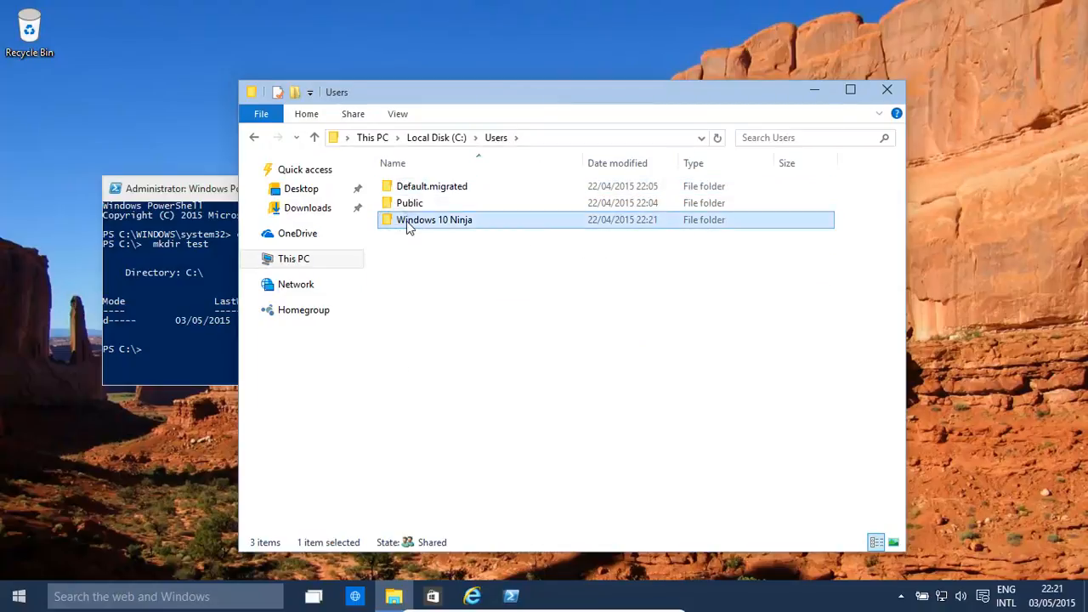
pyautogui.doubleClick(434, 219)
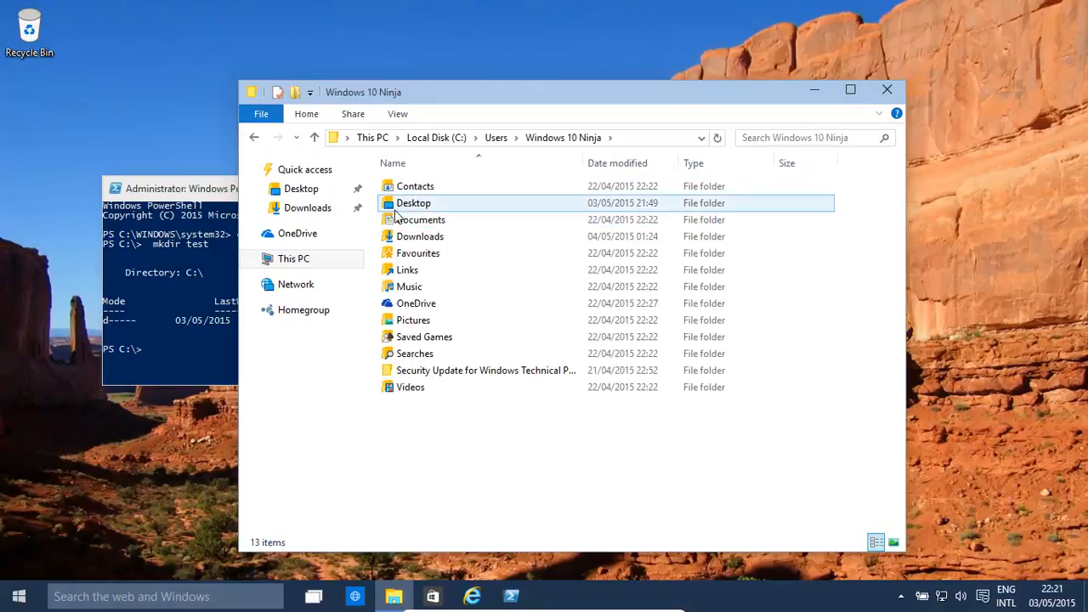
pyautogui.click(413, 320)
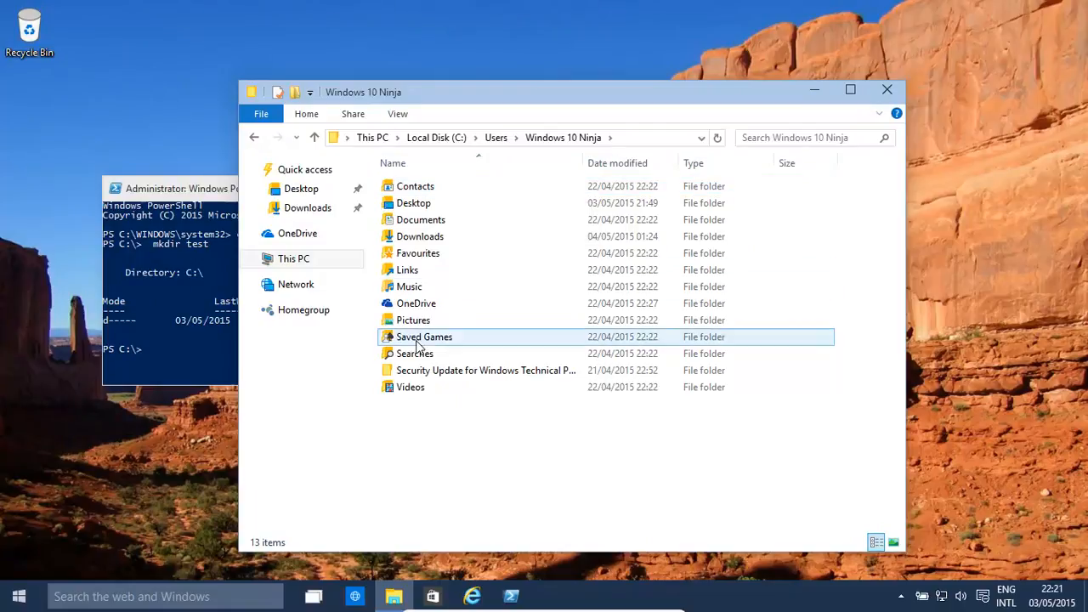
pyautogui.click(413, 202)
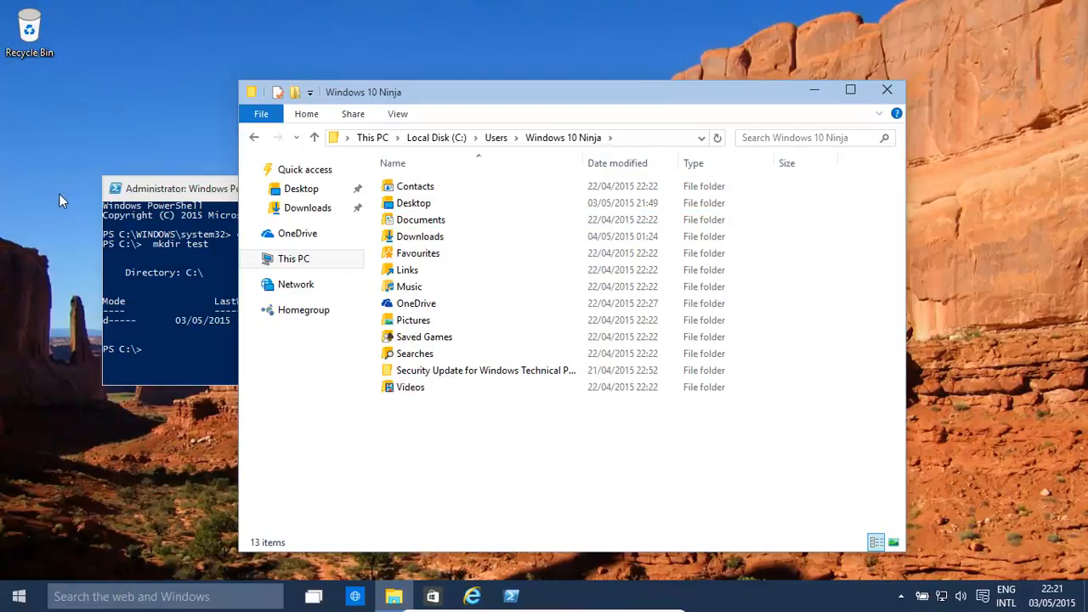
pyautogui.click(413, 202)
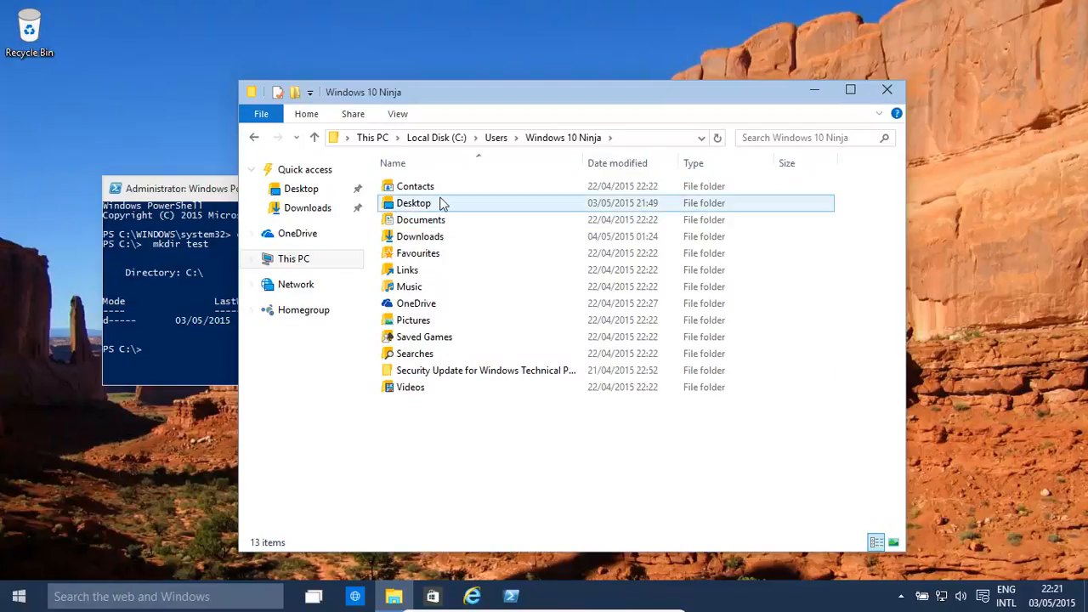
pyautogui.moveTo(414, 203)
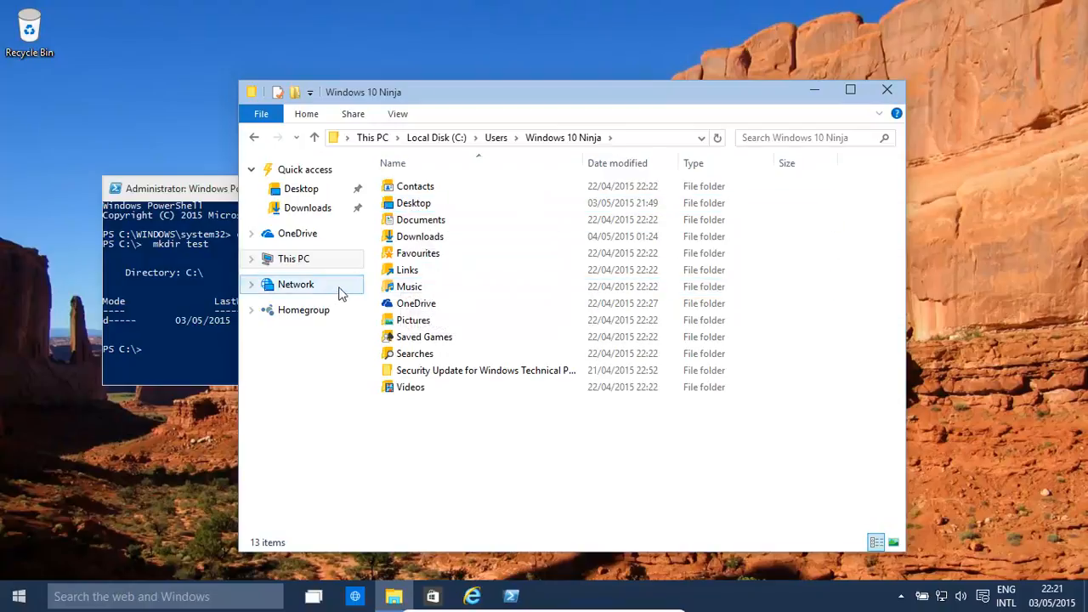
pyautogui.moveTo(888, 90)
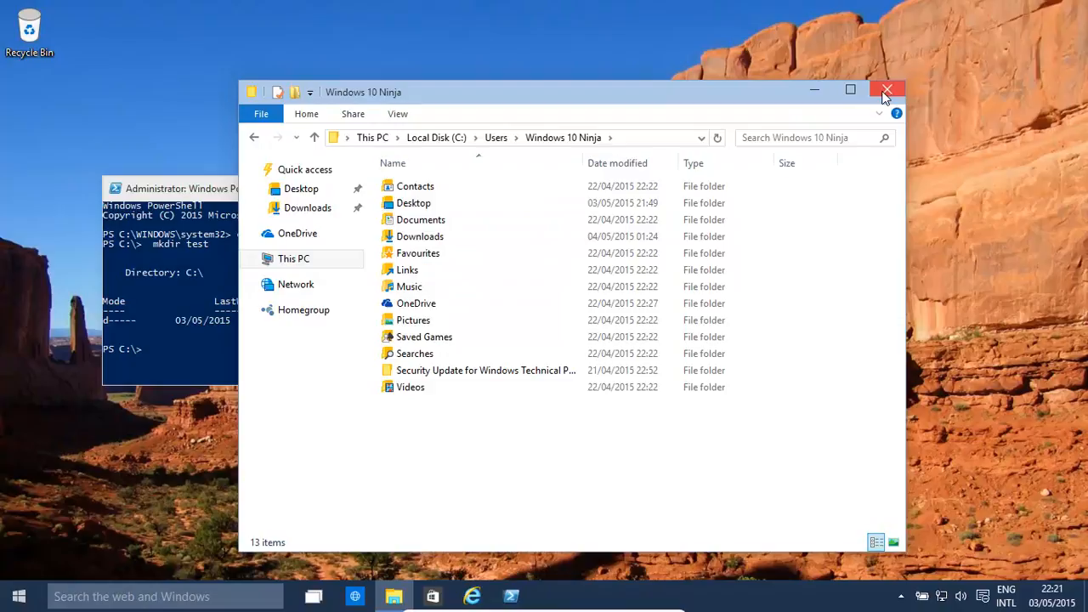
# Close the File Explorer window, leaving the administrator PowerShell console.
pyautogui.click(888, 91)
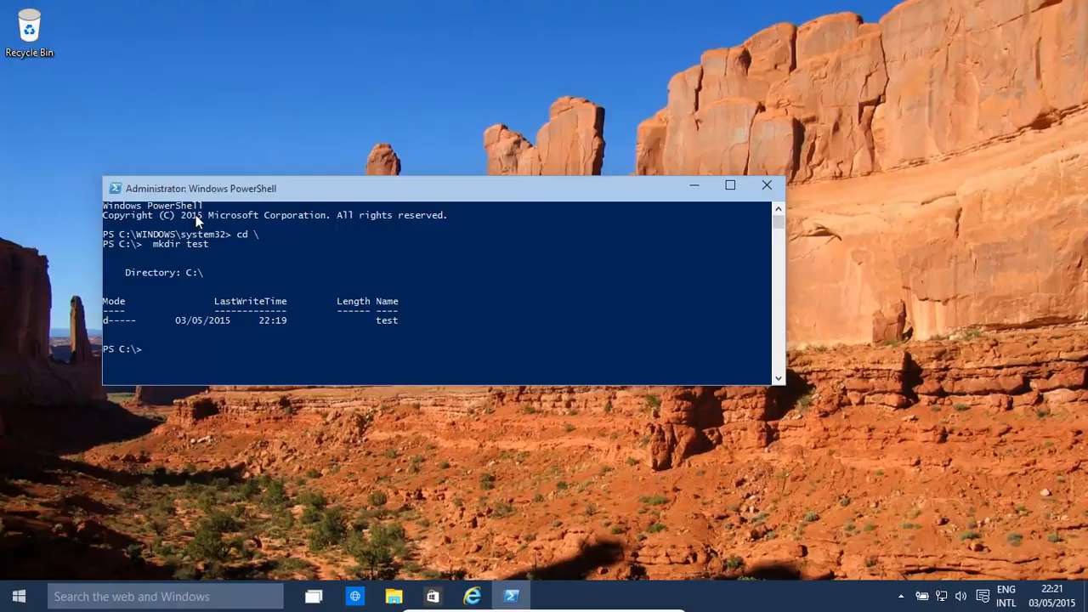
# Search Start for 'power' and launch Windows PowerShell as administrator, approving UAC.
pyautogui.click(18, 595)
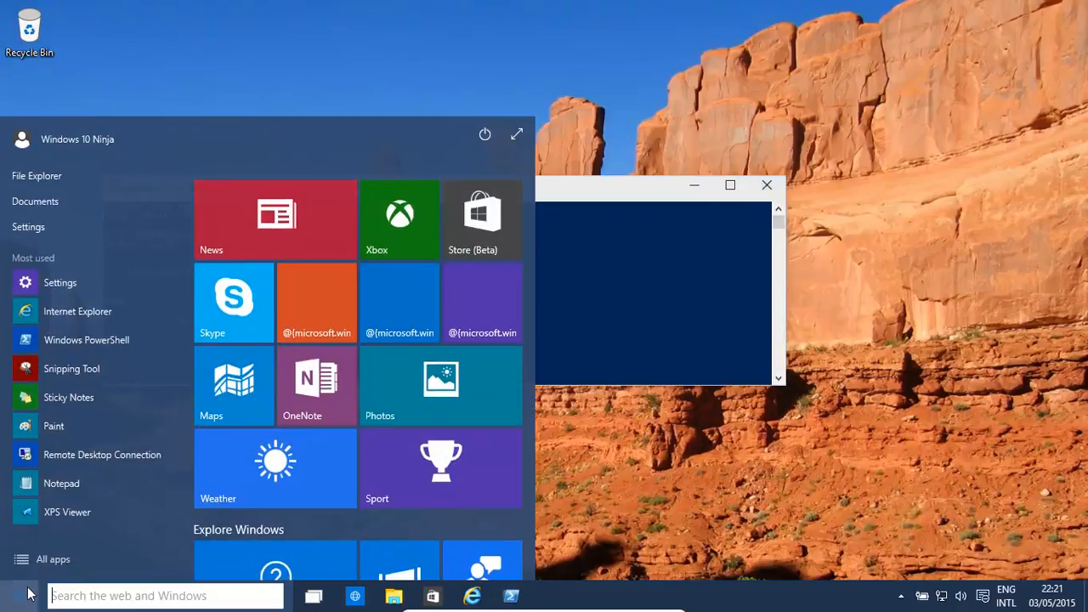
pyautogui.write('power')
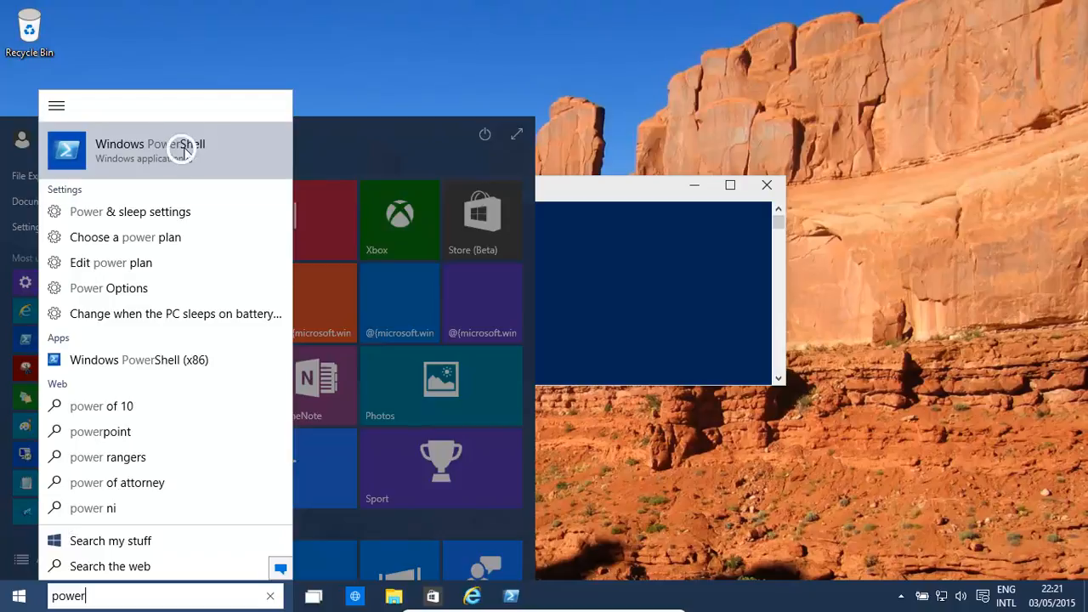
pyautogui.moveTo(161, 160)
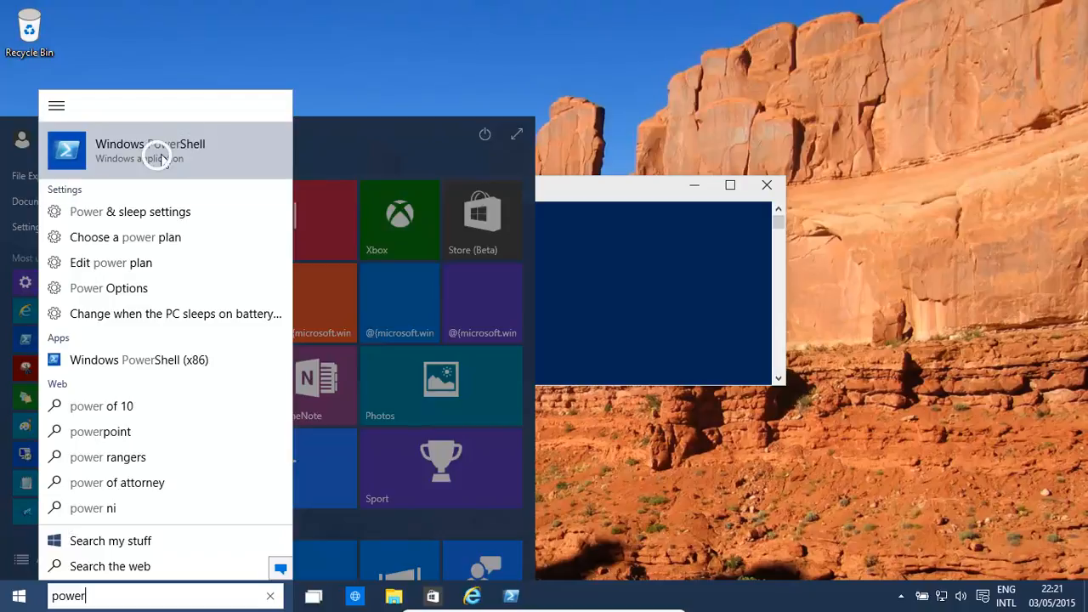
pyautogui.click(149, 150)
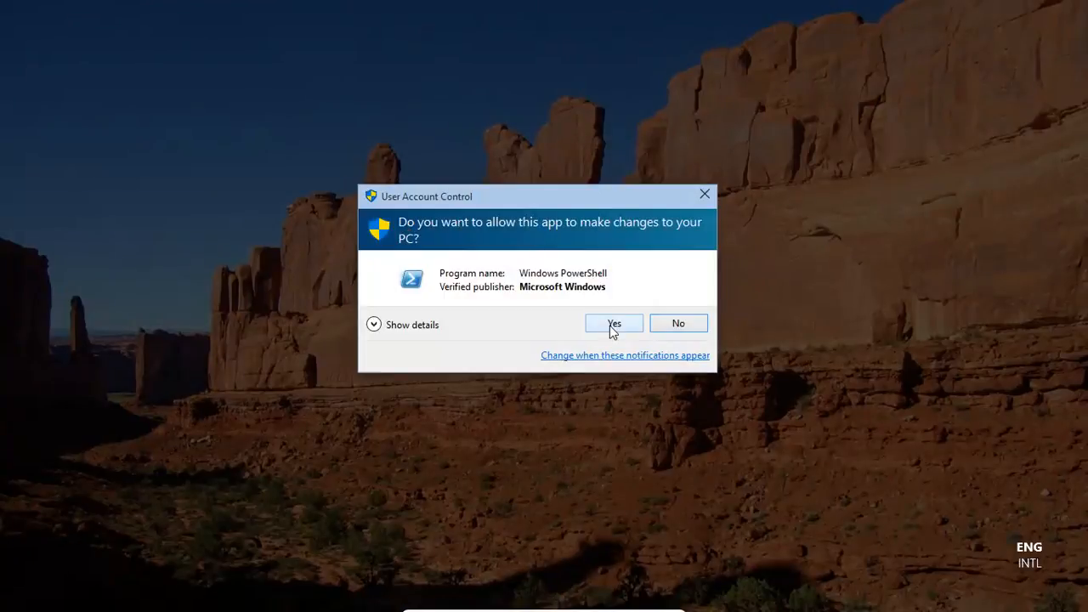
pyautogui.click(614, 323)
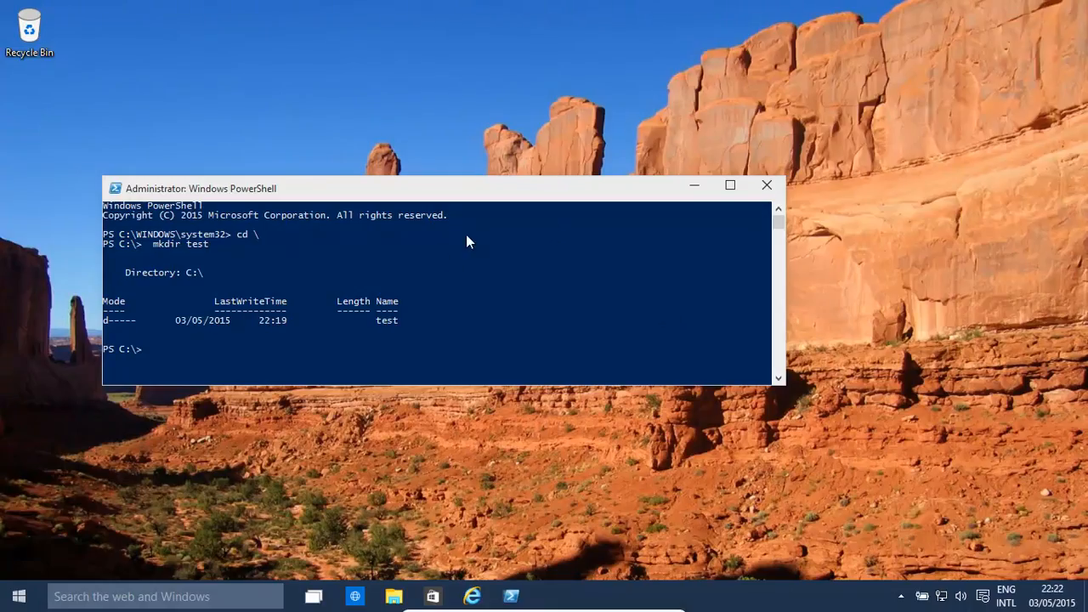
pyautogui.moveTo(485, 364)
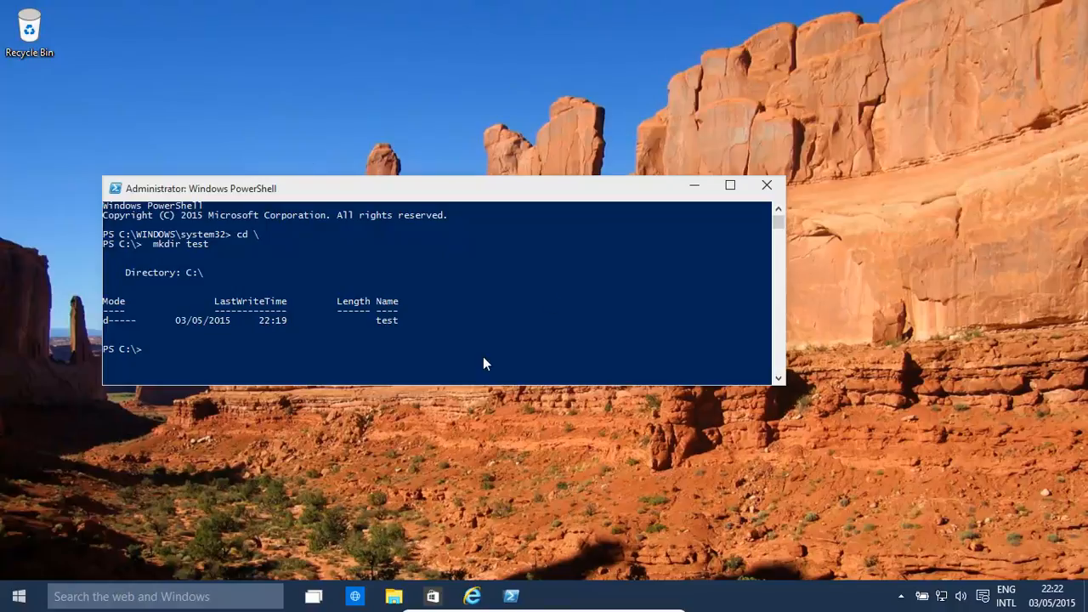
pyautogui.moveTo(271, 305)
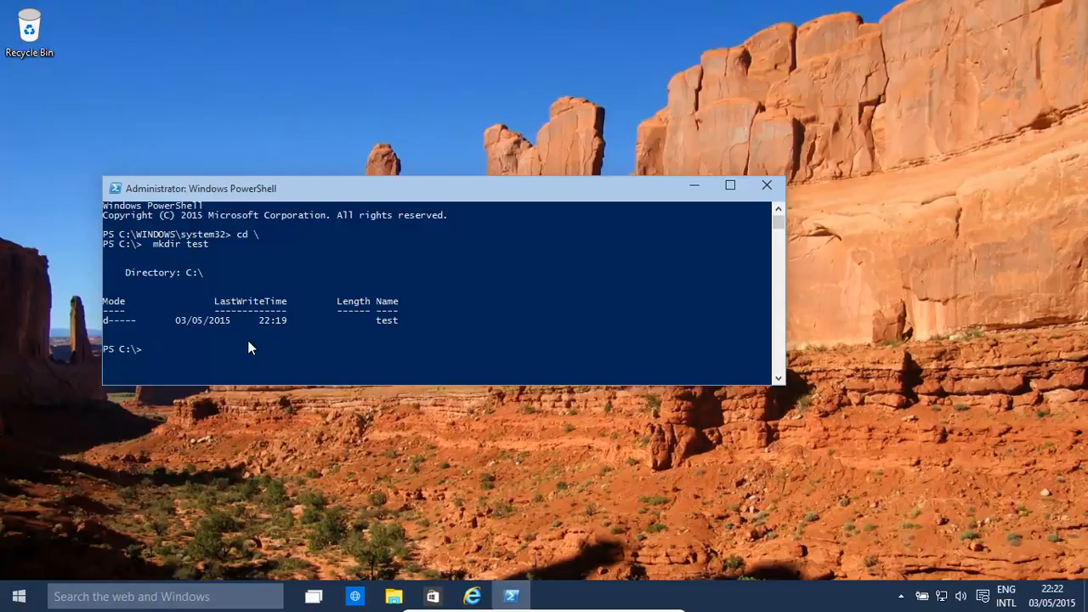
# List the C:\ root, showing EFI, Program Files, Users, Windows and icacls_reset.
pyautogui.write('c')
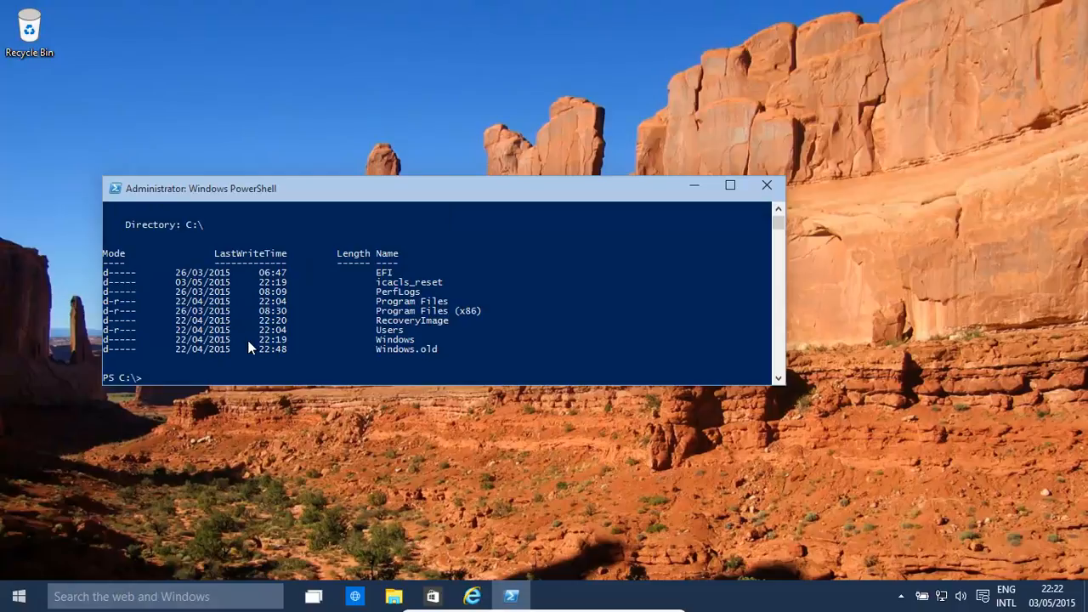
# Change into C:\icacls_reset and list its single New Text Document.txt file.
pyautogui.write('cd icacls')
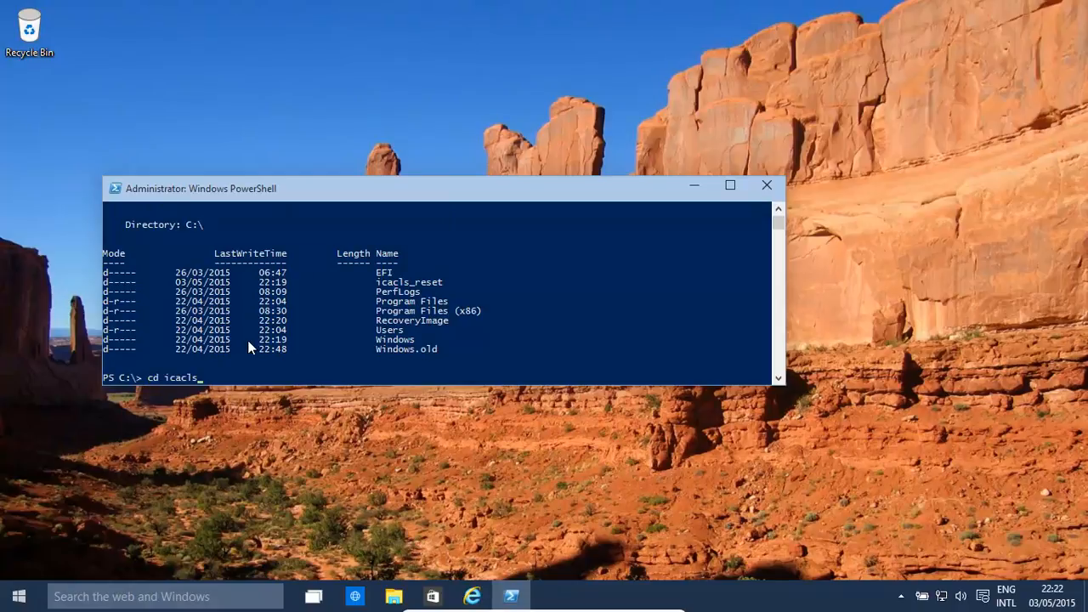
pyautogui.write('_reset')
pyautogui.write('dir')
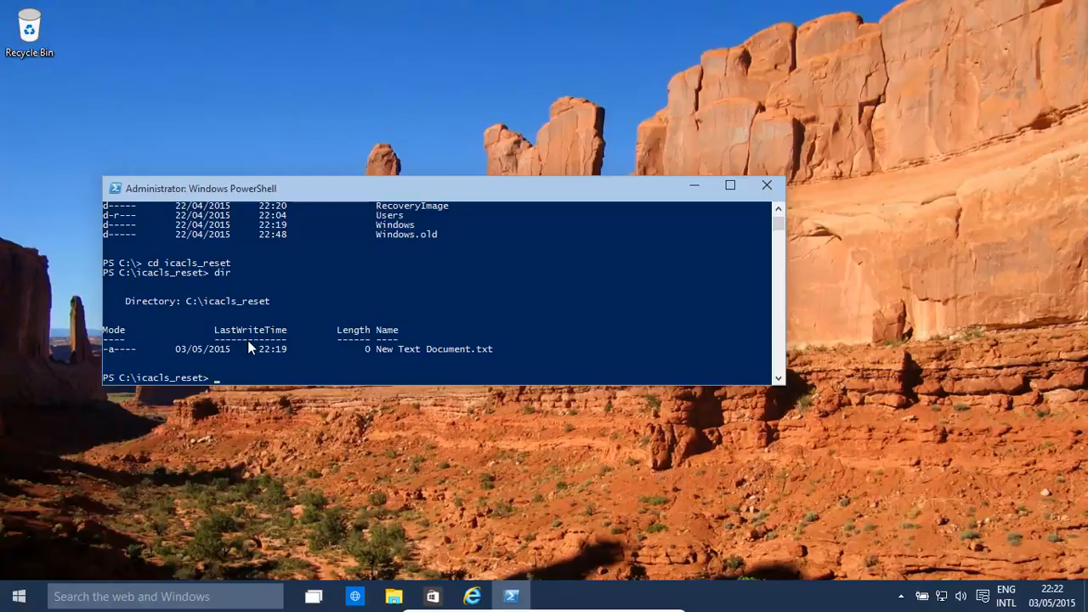
# Run icacls * /T /Q /C /RESET, processing 1 file with 0 failures.
pyautogui.write('ica')
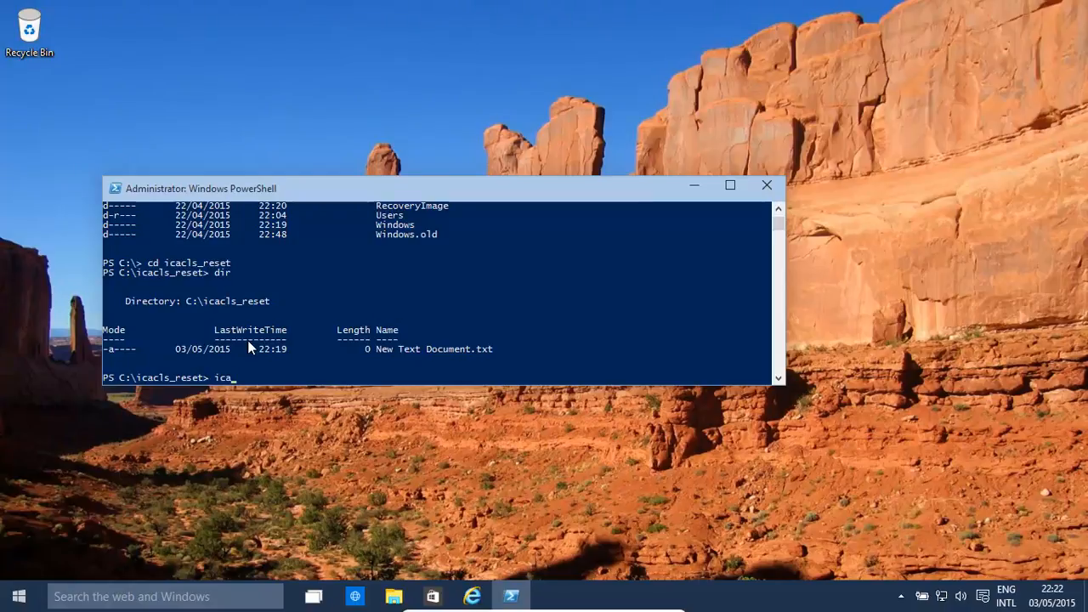
pyautogui.write('cls')
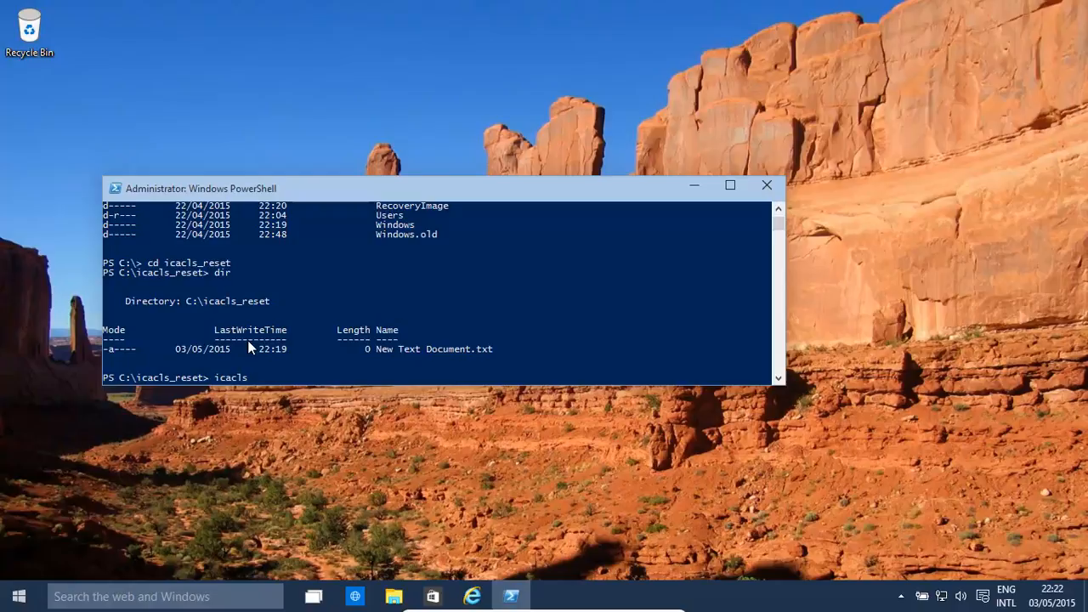
pyautogui.write('*')
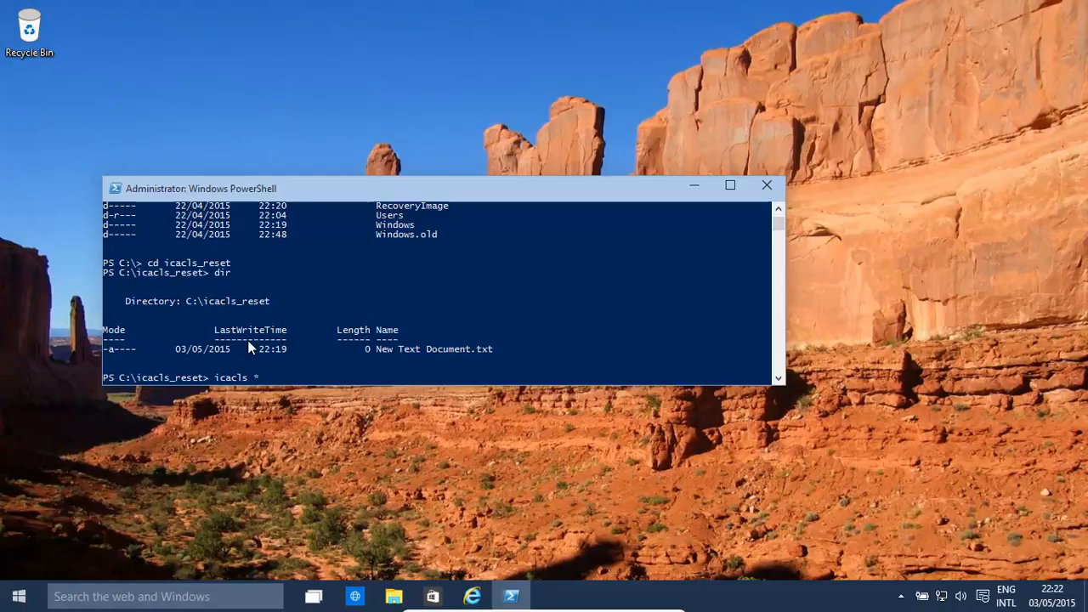
pyautogui.write('/T')
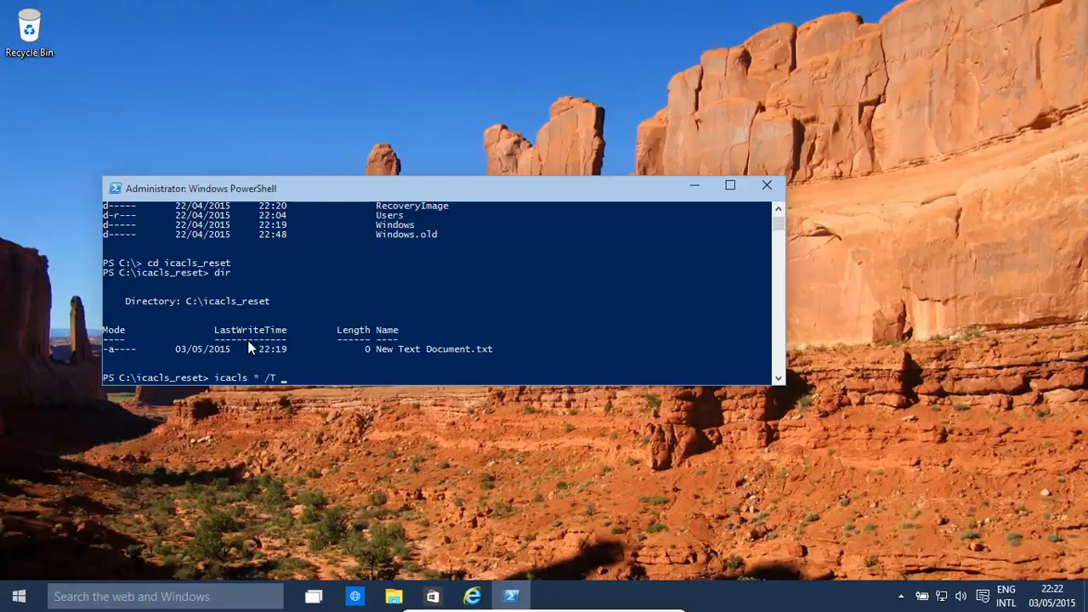
pyautogui.write('/Q /')
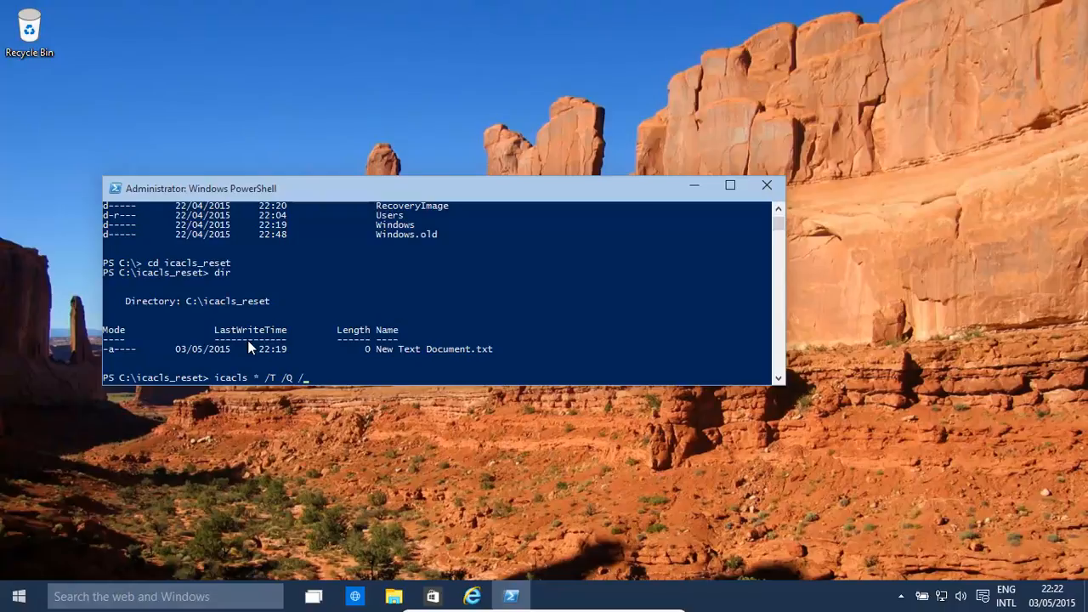
pyautogui.write('C')
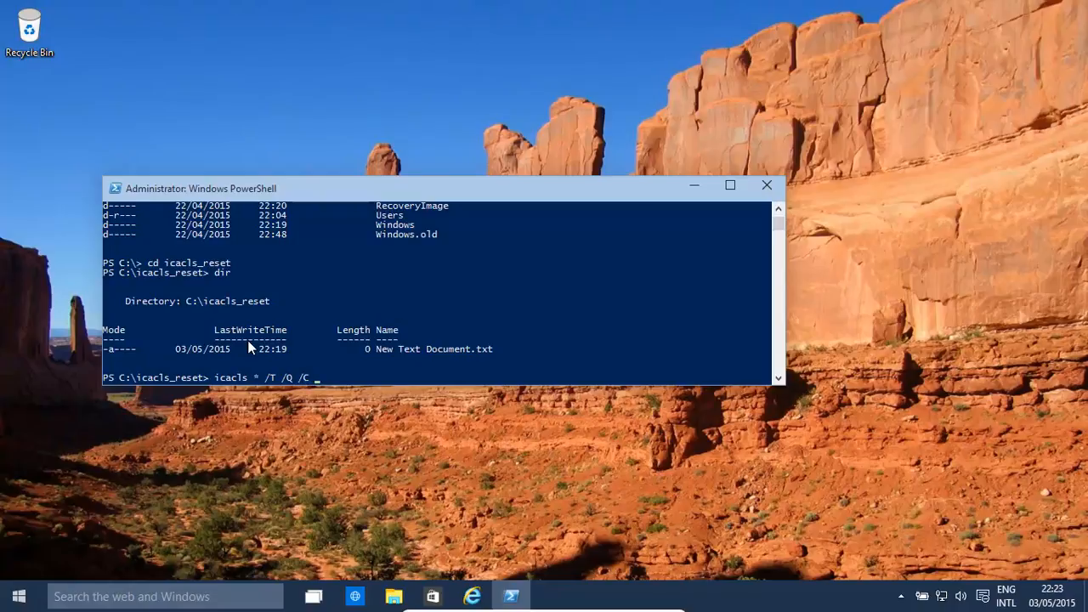
pyautogui.write('/')
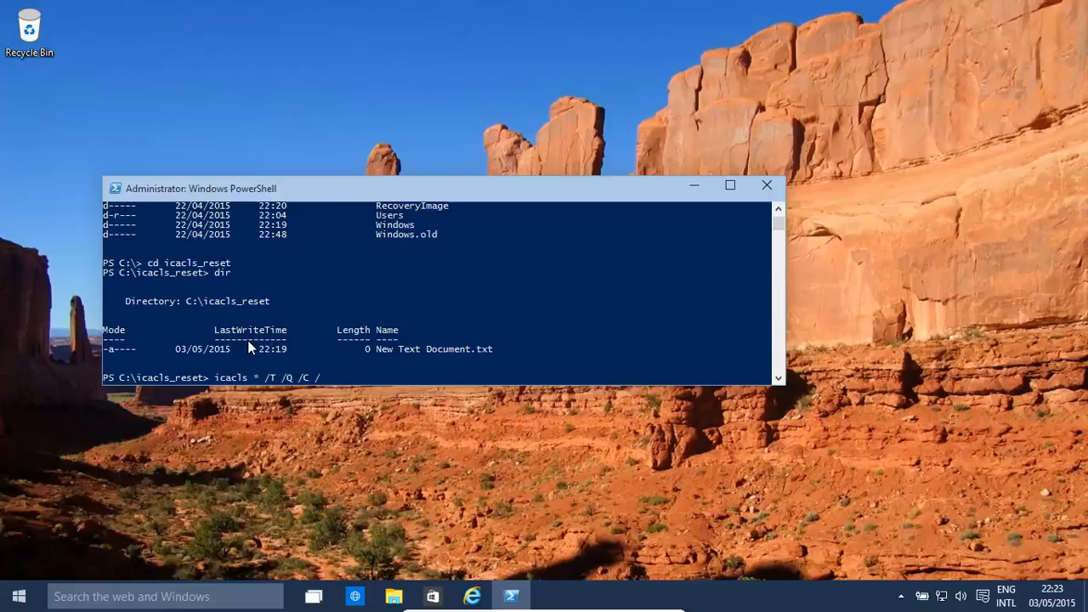
pyautogui.write('RESET')
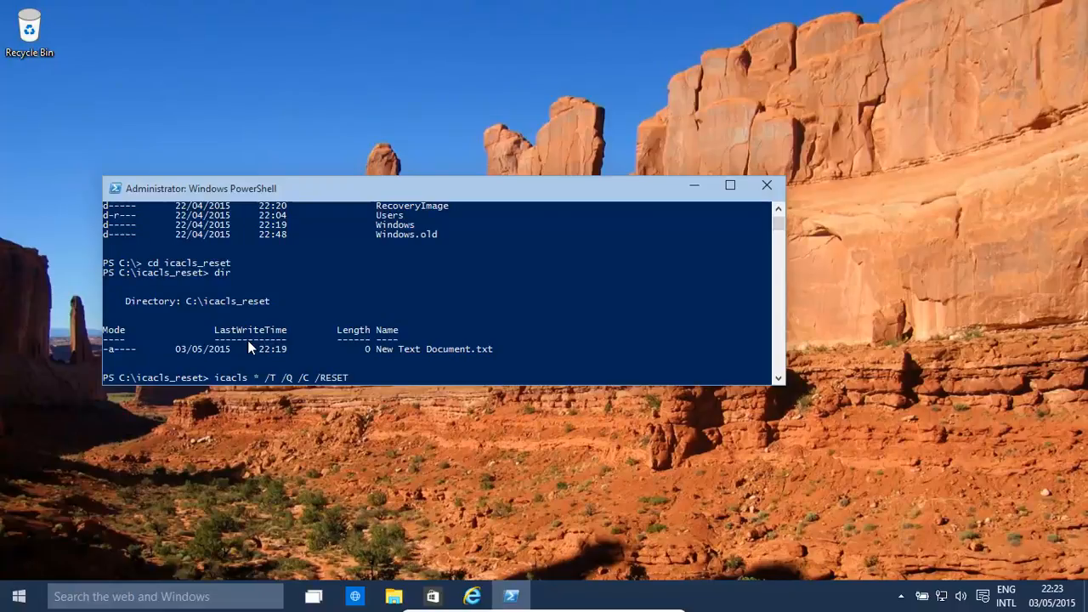
pyautogui.press('Return')
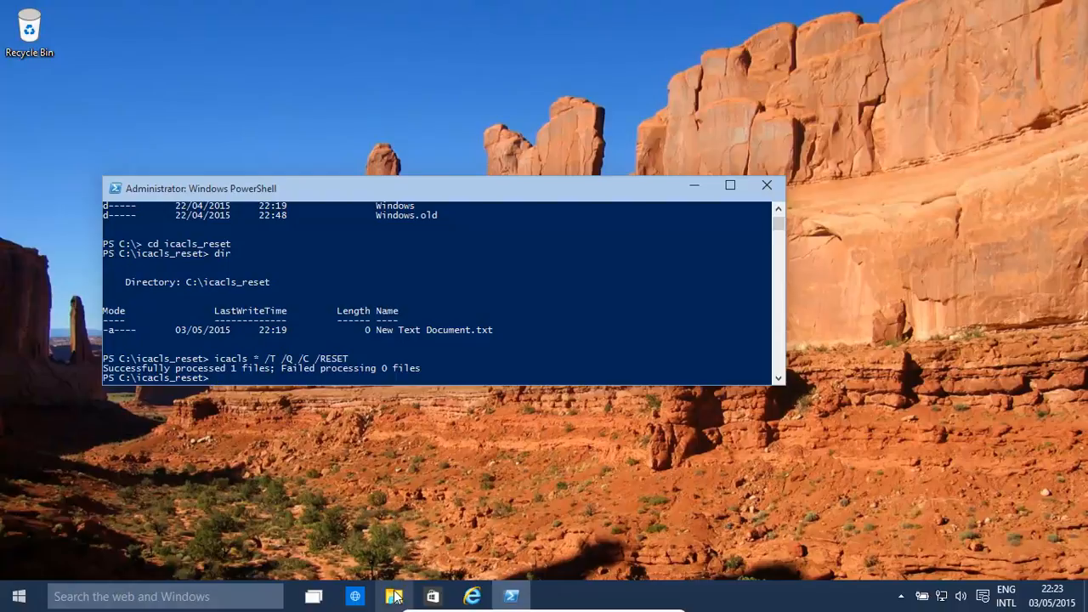
# Open C:\icacls_reset in File Explorer via This PC and Local Disk (C:).
pyautogui.click(393, 595)
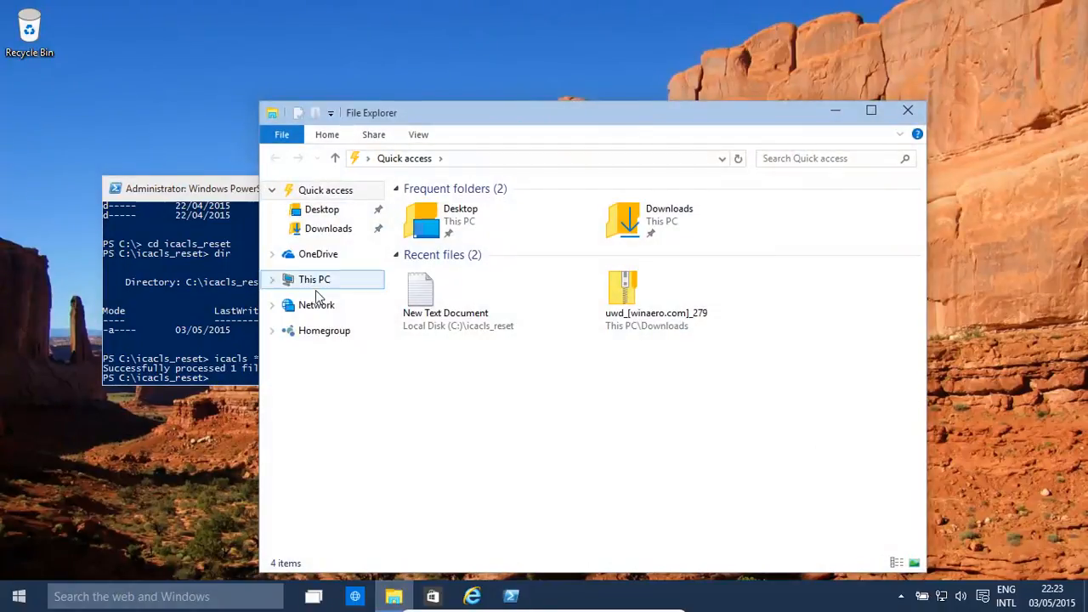
pyautogui.click(315, 279)
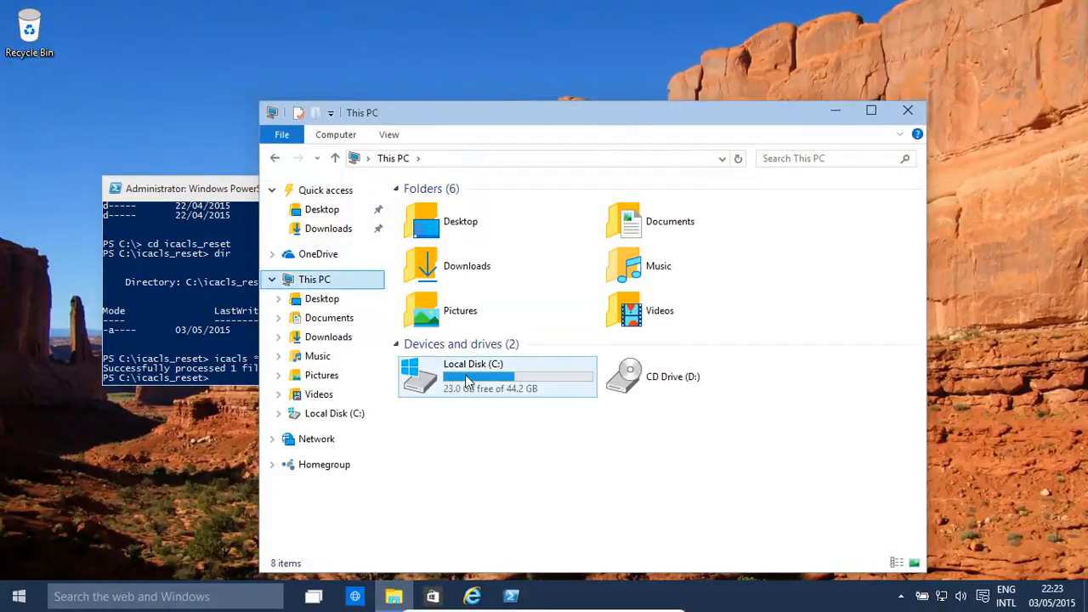
pyautogui.doubleClick(472, 377)
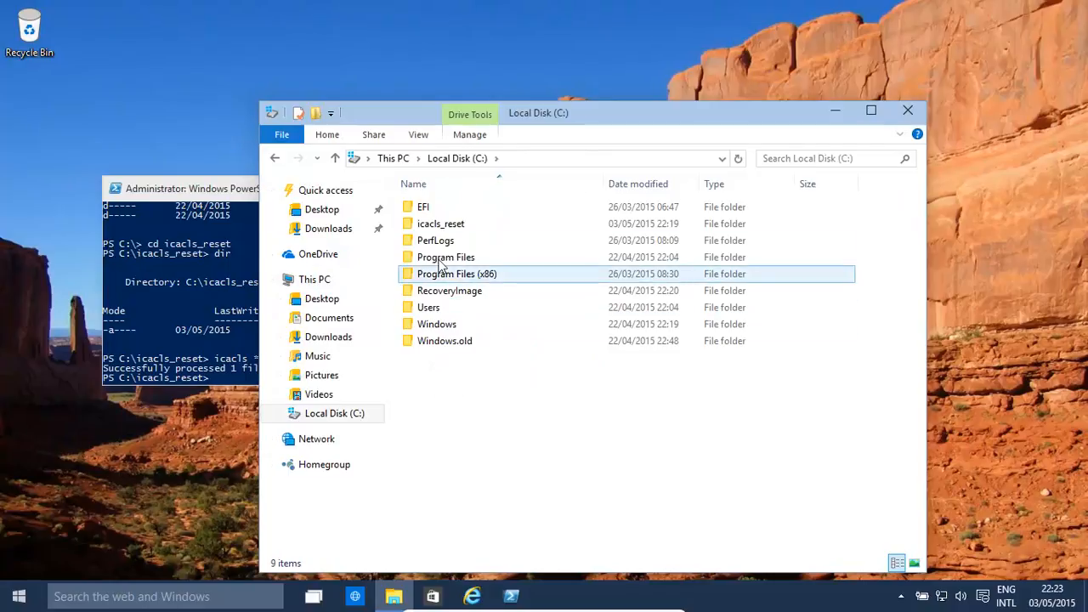
pyautogui.doubleClick(440, 222)
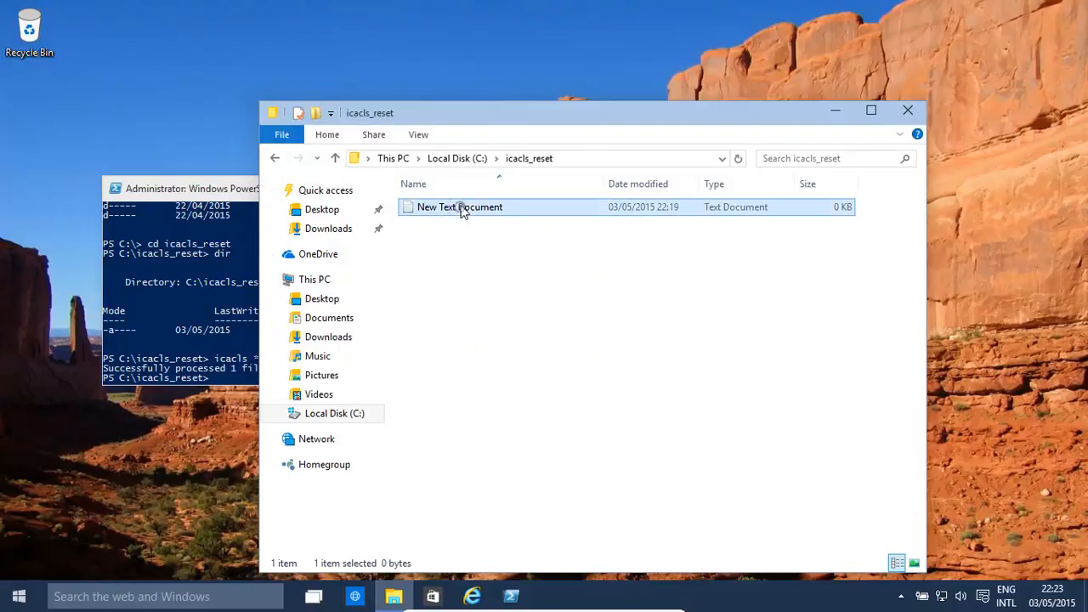
# From New Text Document's Security properties, begin changing its owner in Advanced settings.
pyautogui.rightClick(460, 207)
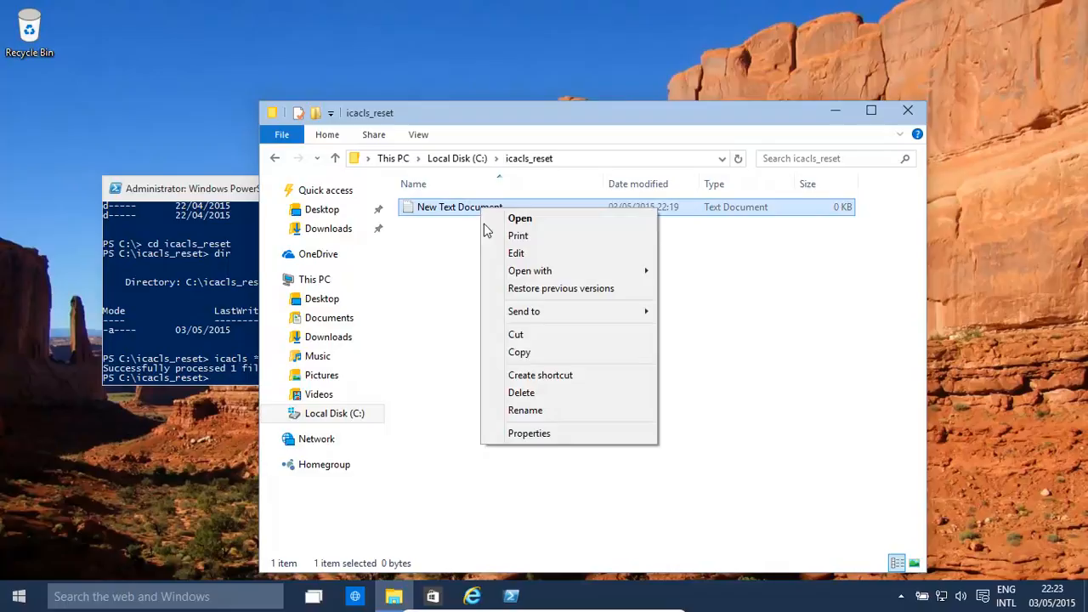
pyautogui.click(529, 433)
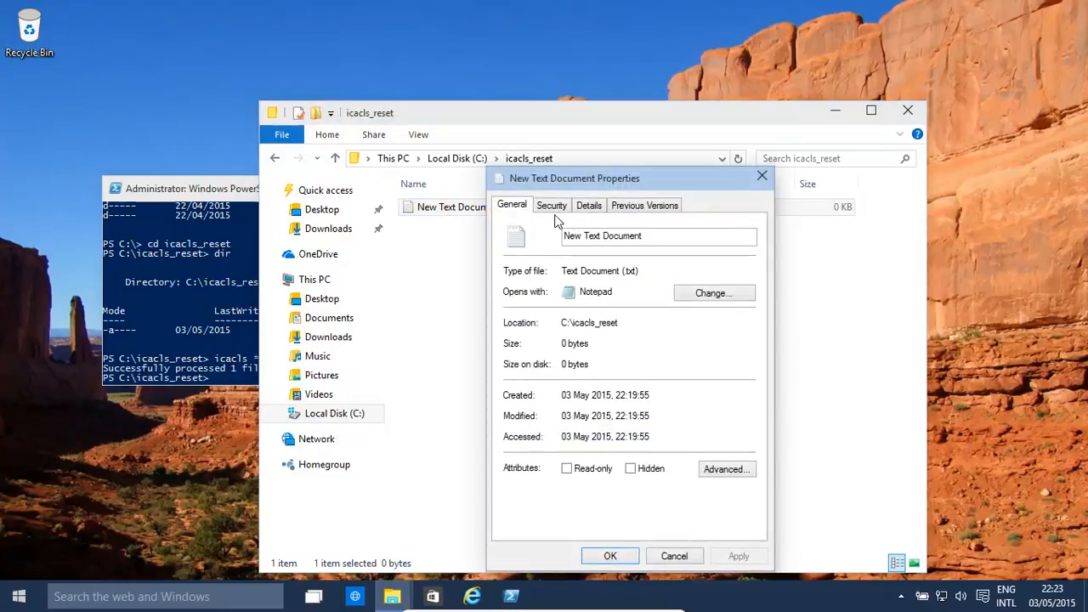
pyautogui.click(552, 205)
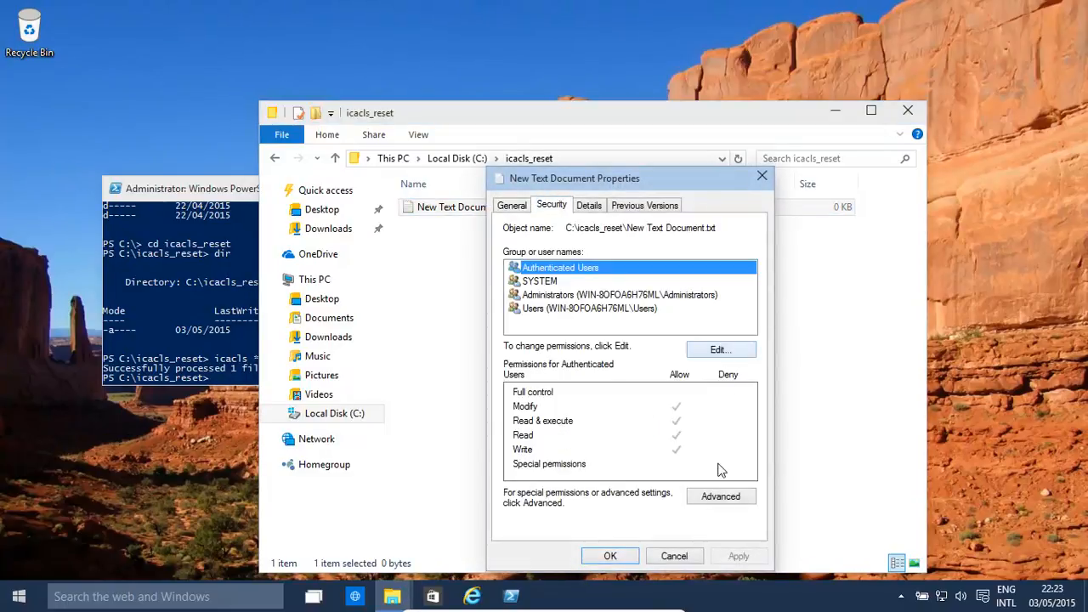
pyautogui.click(721, 496)
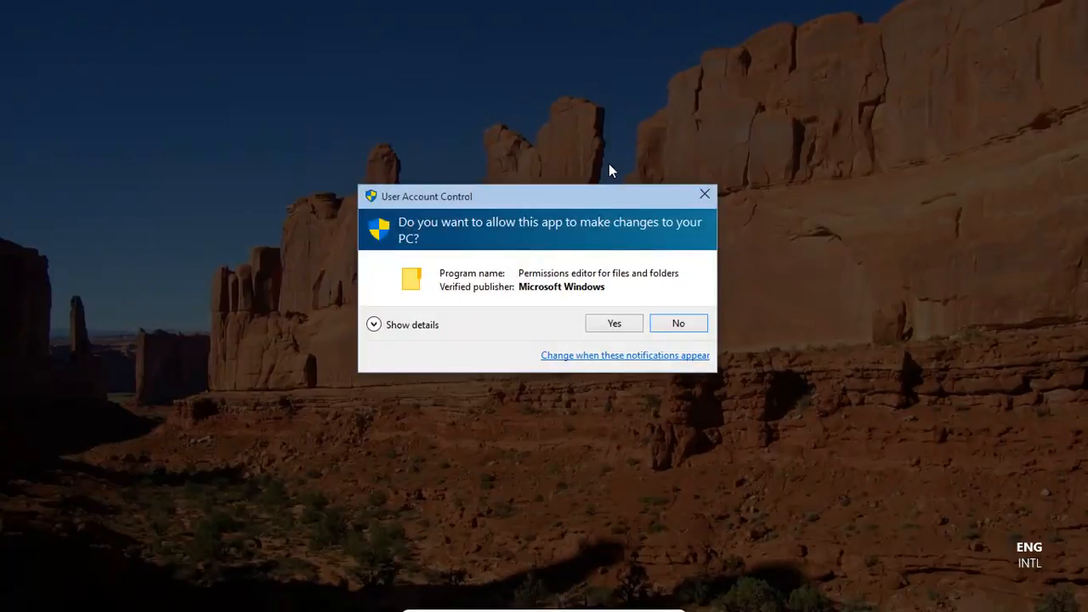
# Approve UAC, then set the owner to WIN-8OFOA6H76ML\Administrator via Check Names.
pyautogui.click(614, 323)
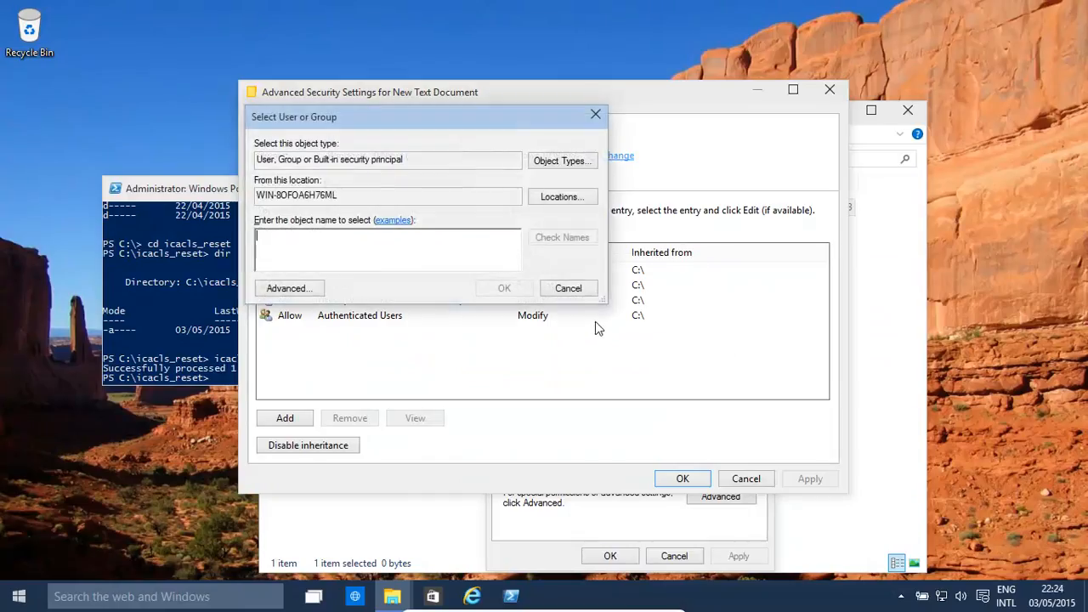
pyautogui.write('A')
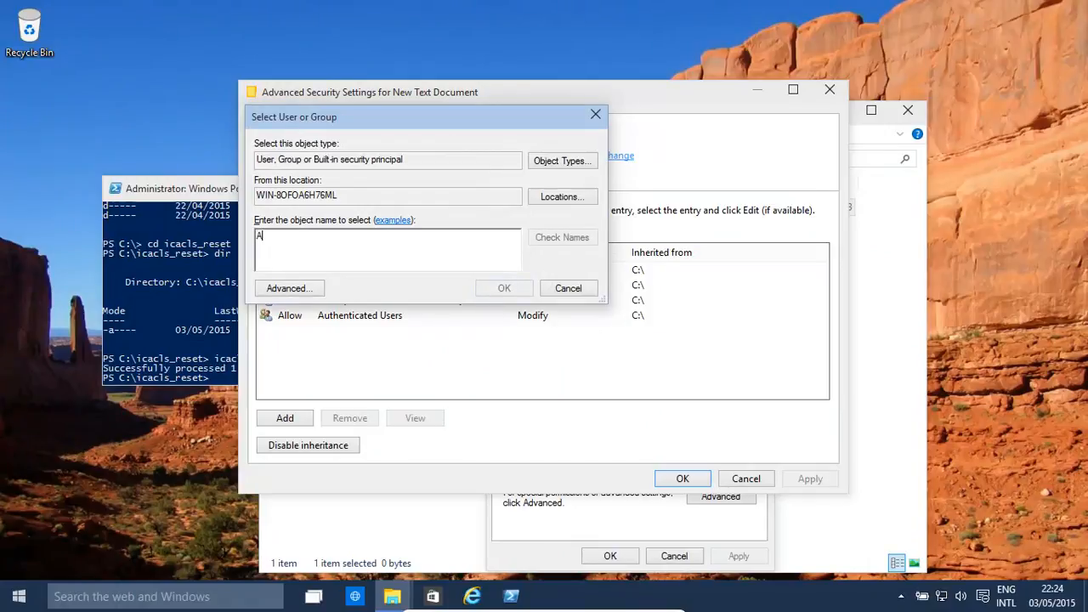
pyautogui.write('dmin')
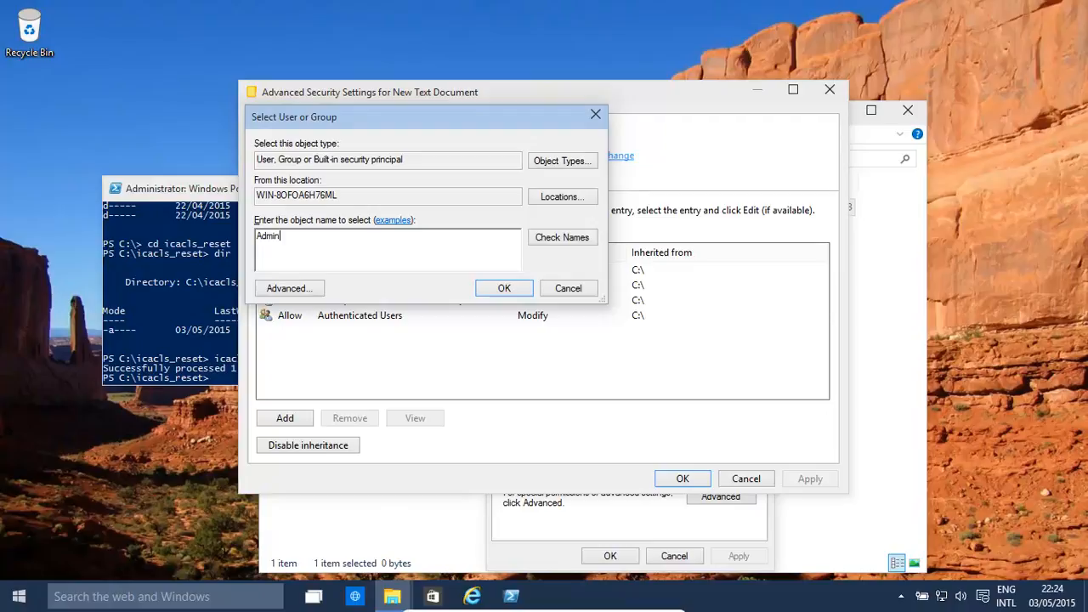
pyautogui.write('istrator')
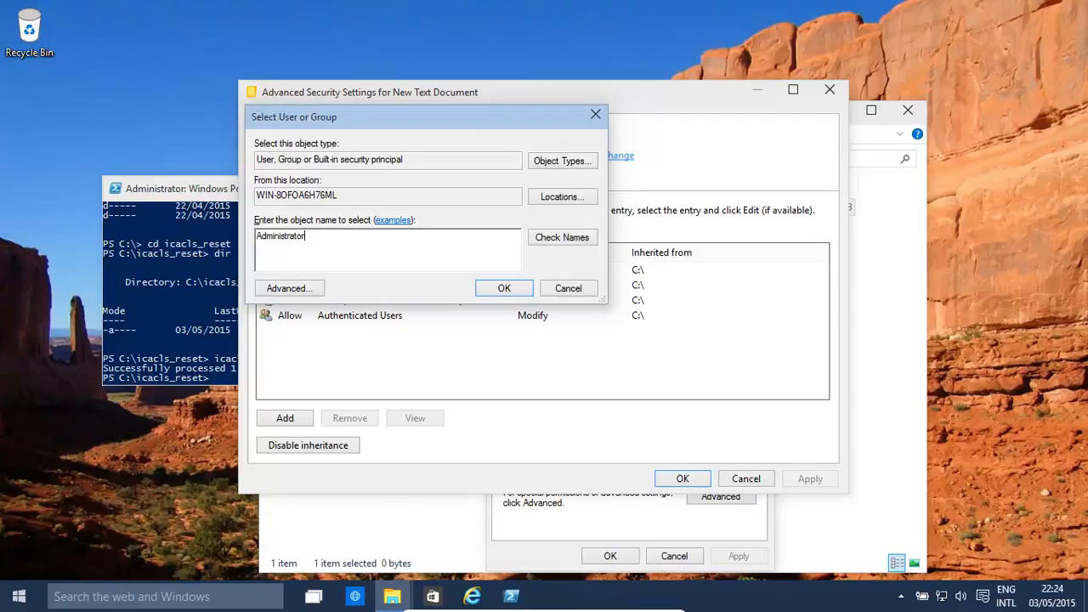
pyautogui.click(562, 238)
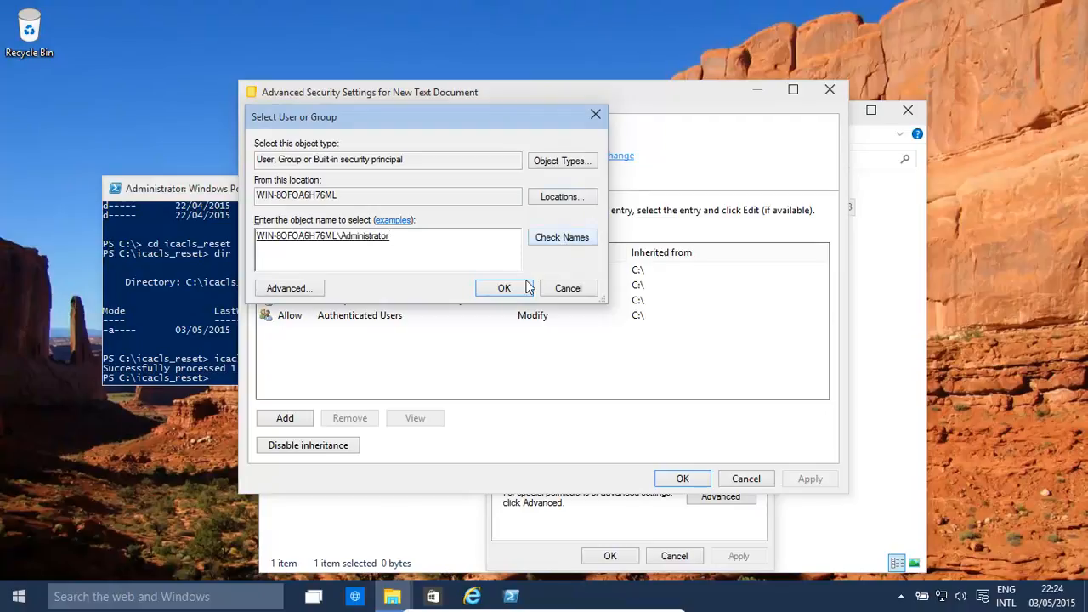
pyautogui.click(504, 288)
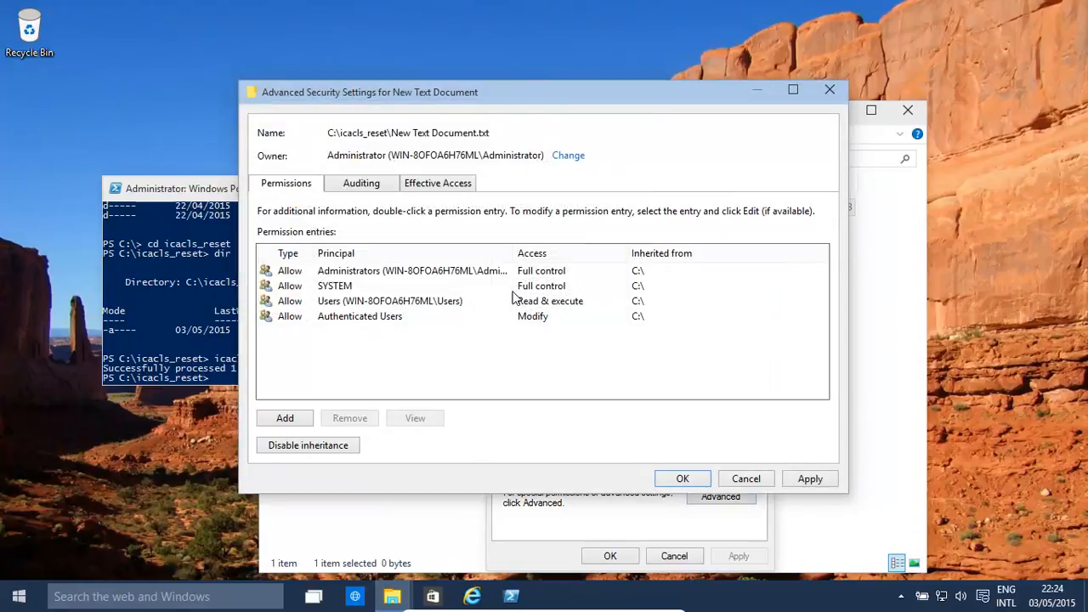
pyautogui.moveTo(371, 311)
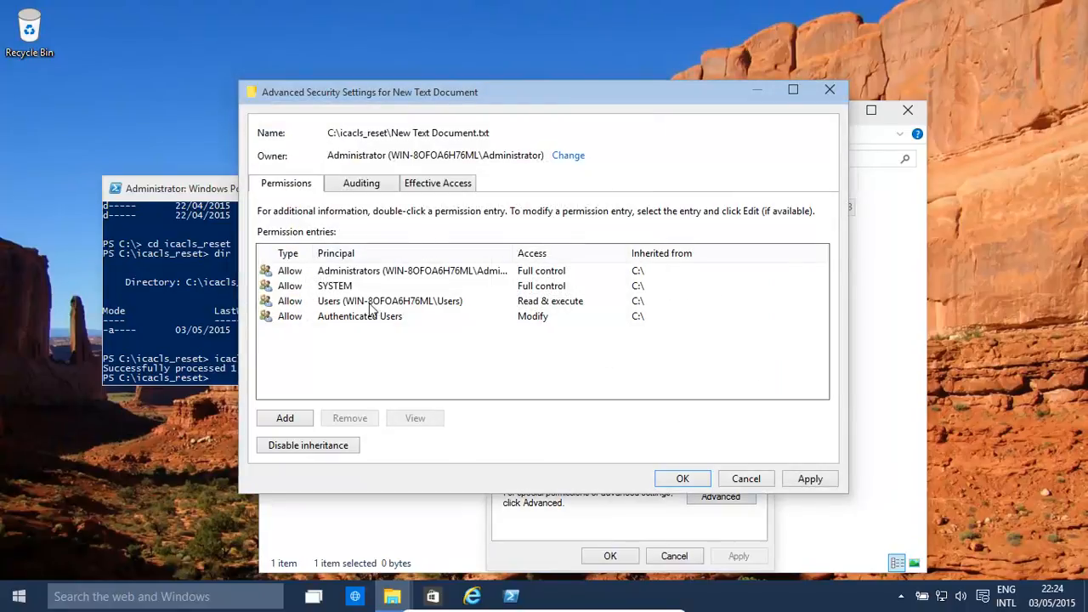
pyautogui.moveTo(451, 313)
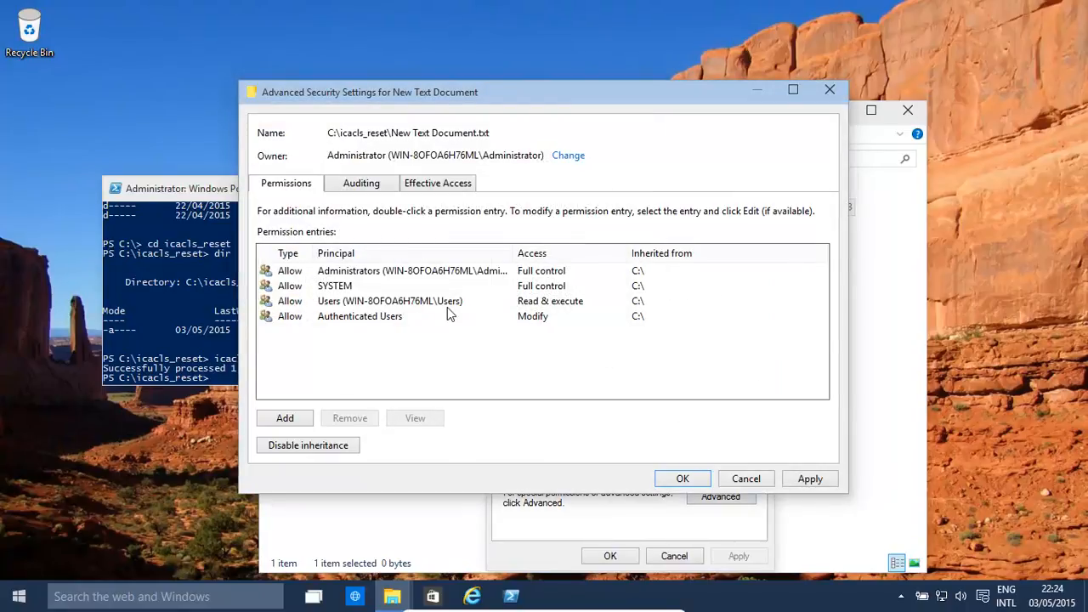
pyautogui.moveTo(456, 211)
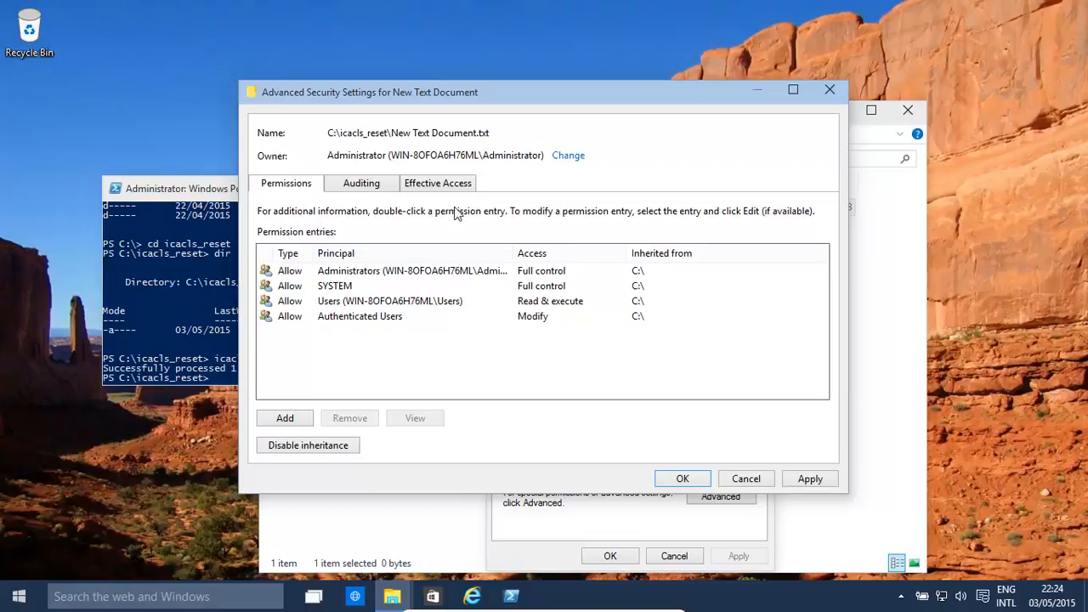
# Review Effective Access and Auditing, then return to the four inherited permission entries.
pyautogui.click(438, 183)
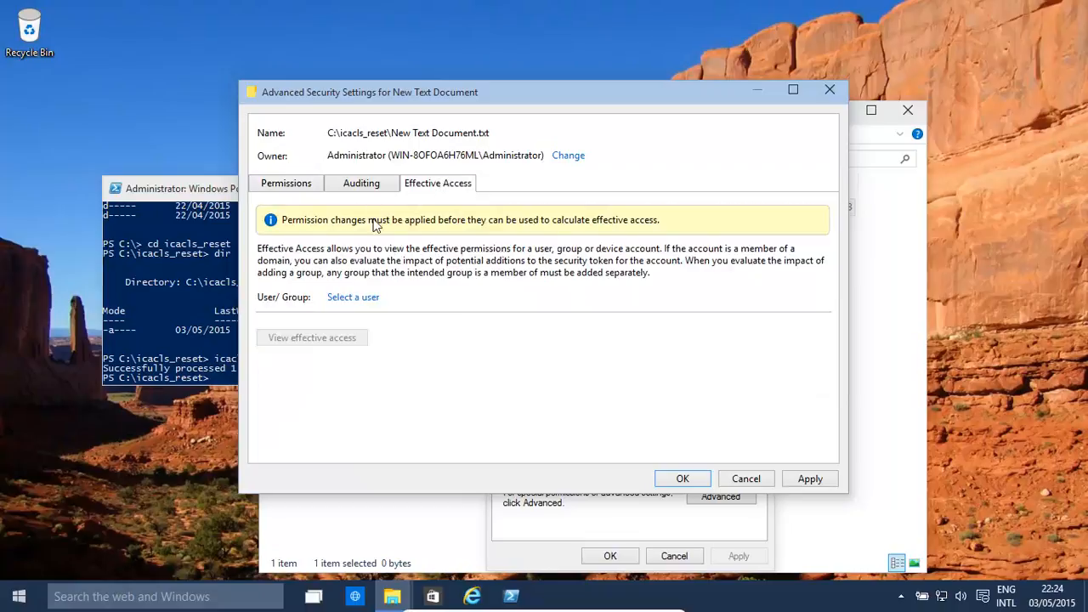
pyautogui.click(361, 183)
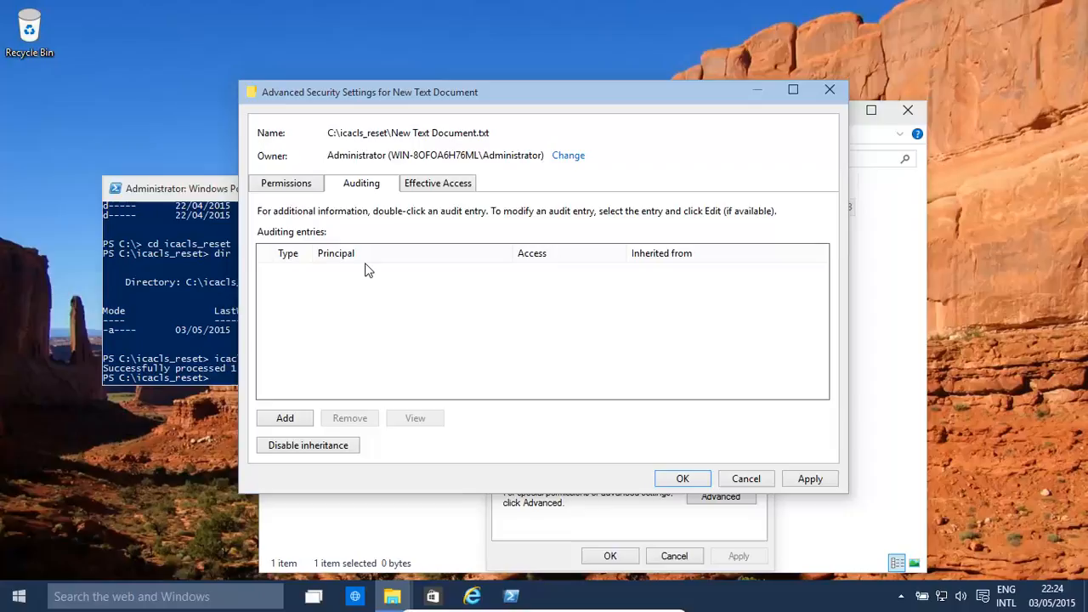
pyautogui.moveTo(706, 430)
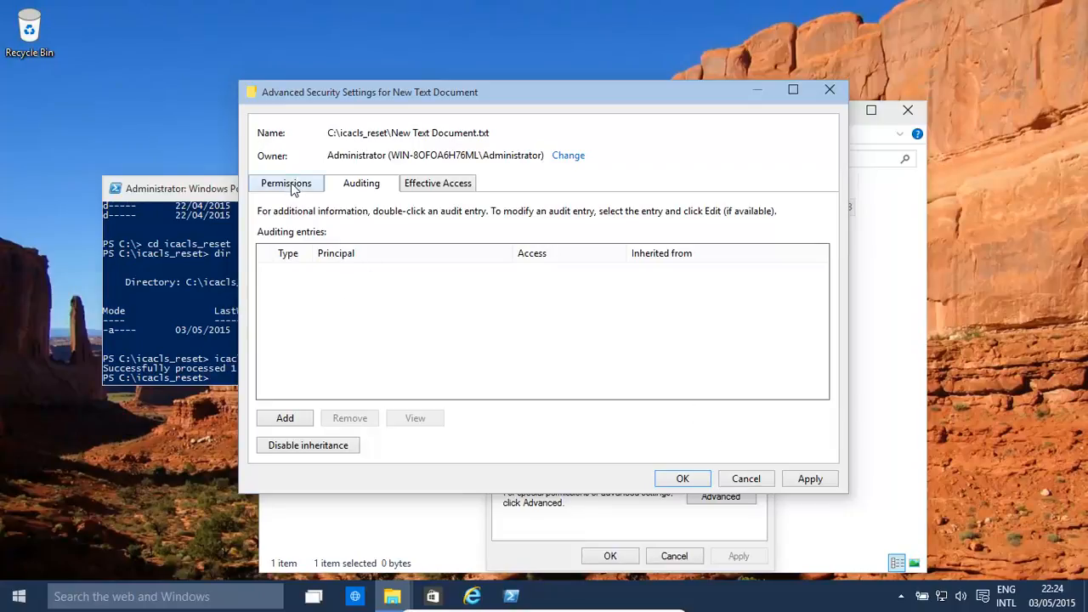
pyautogui.click(286, 183)
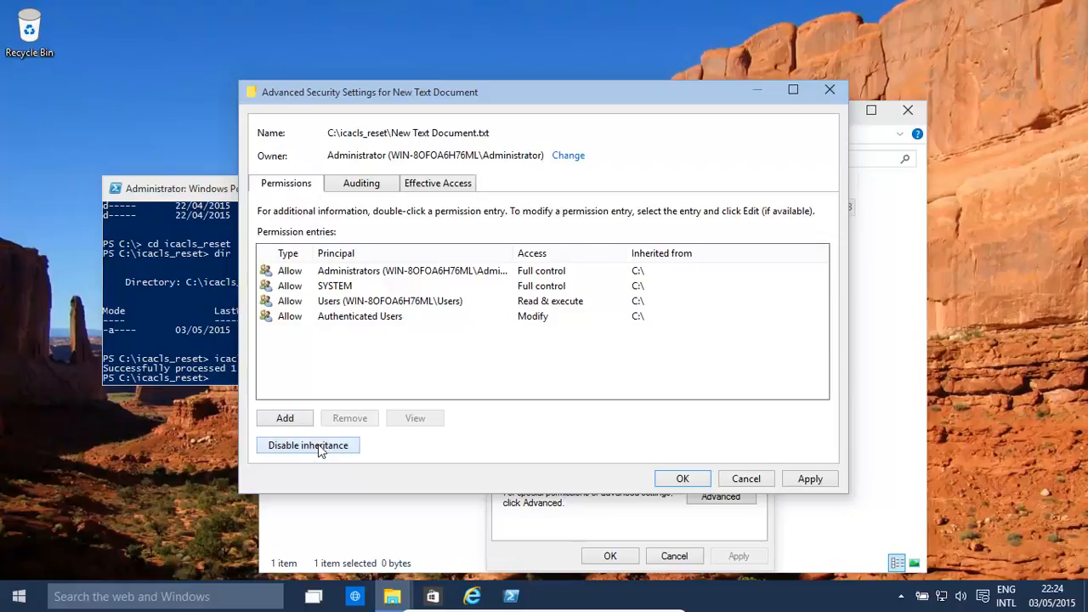
pyautogui.moveTo(450, 296)
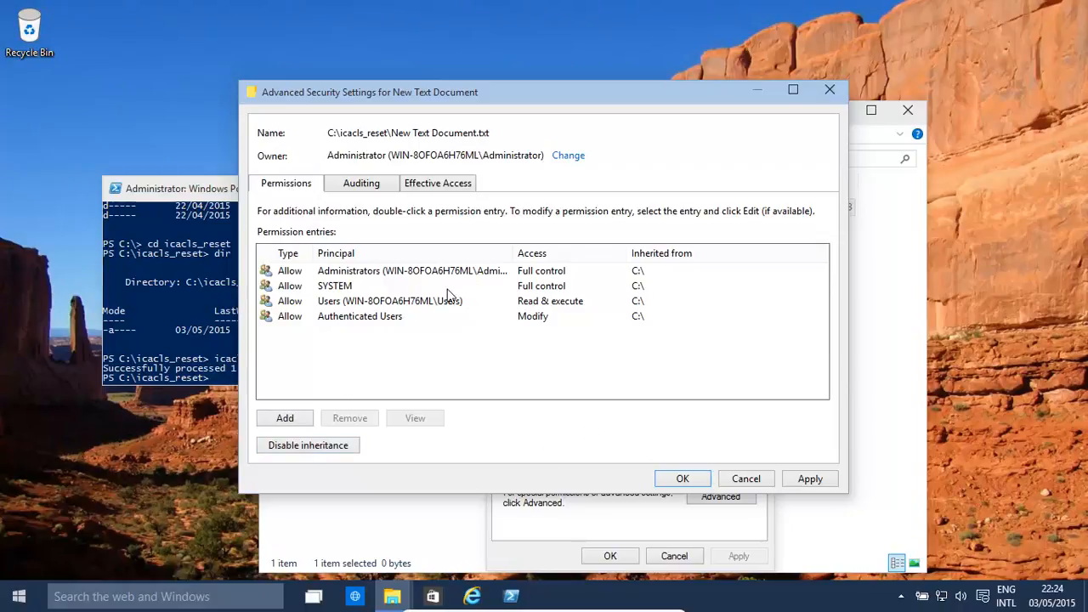
pyautogui.moveTo(191, 319)
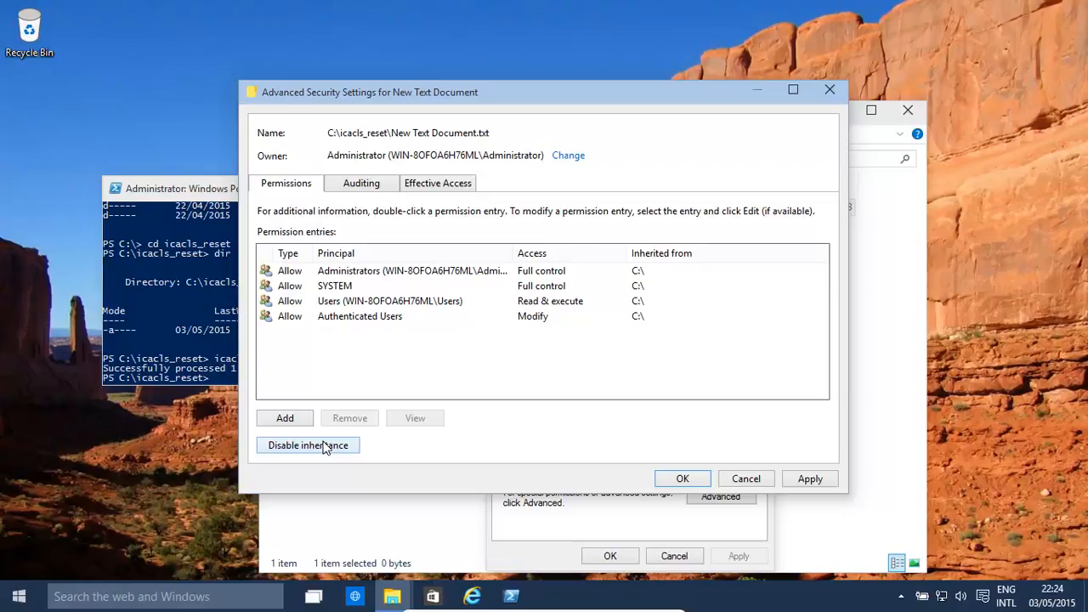
pyautogui.moveTo(243, 372)
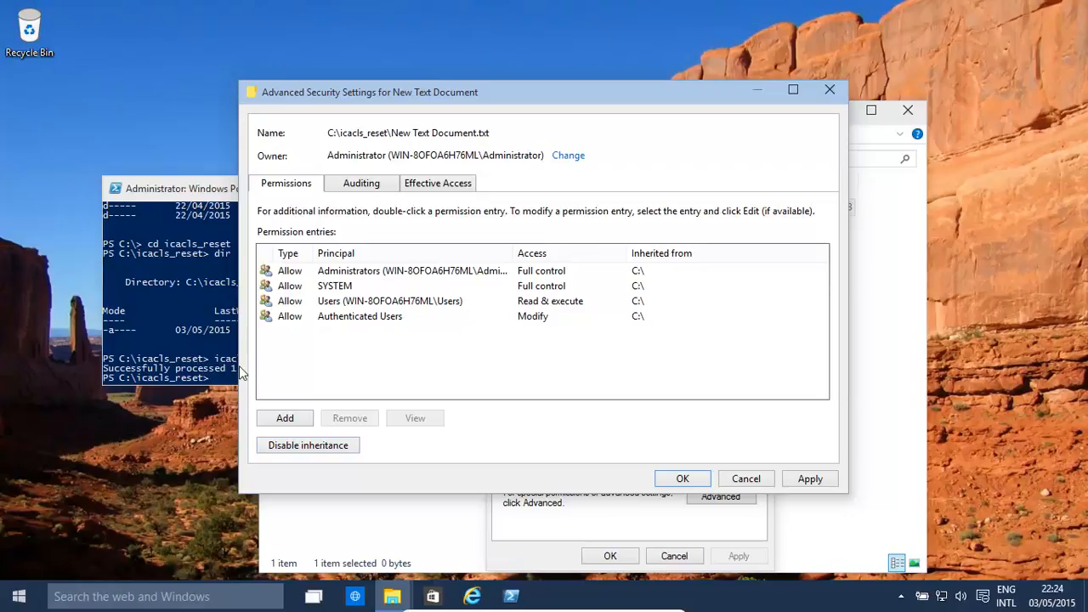
pyautogui.moveTo(479, 324)
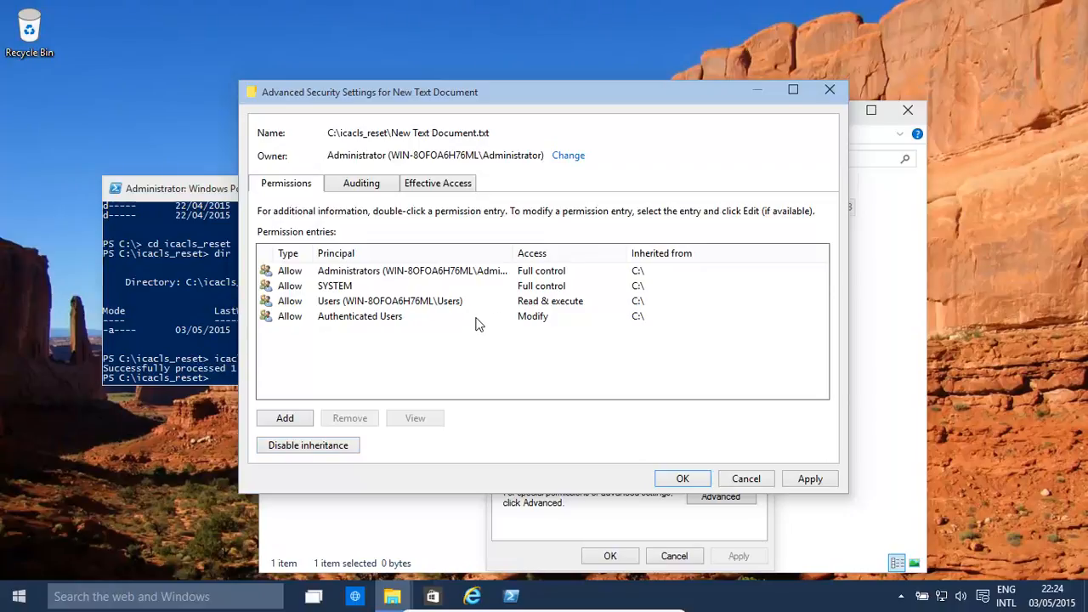
pyautogui.moveTo(519, 319)
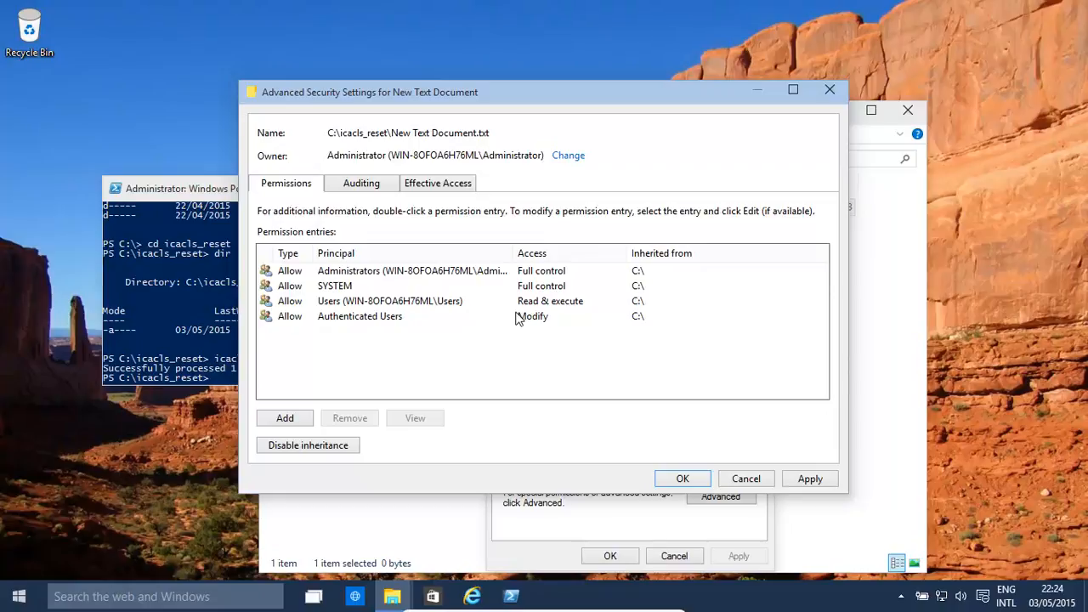
pyautogui.moveTo(702, 464)
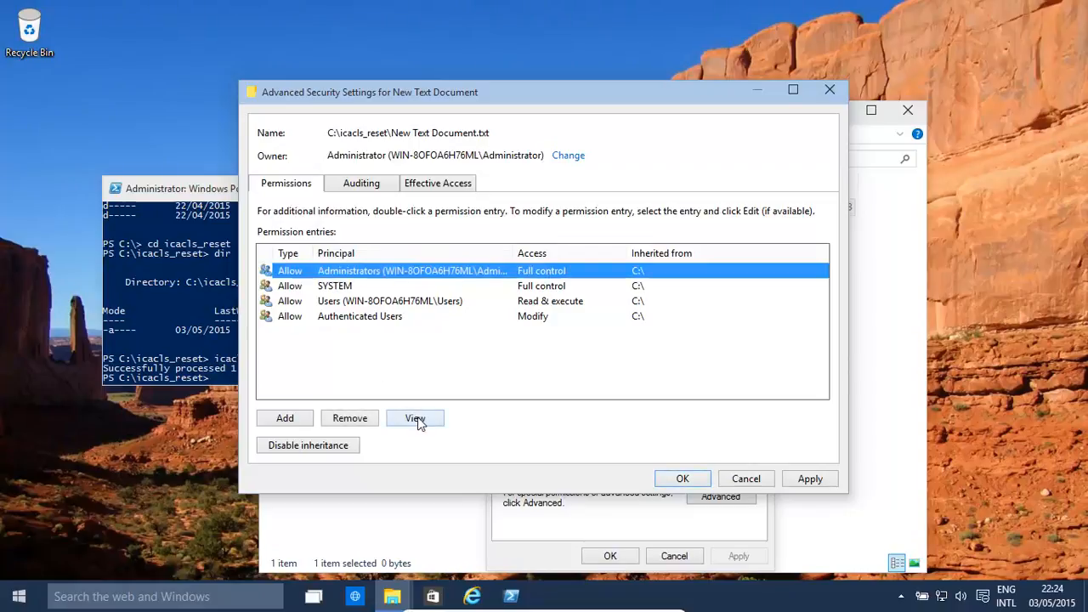
# Review the Administrators entry, then disable inheritance and remove all inherited permissions from the file.
pyautogui.click(415, 418)
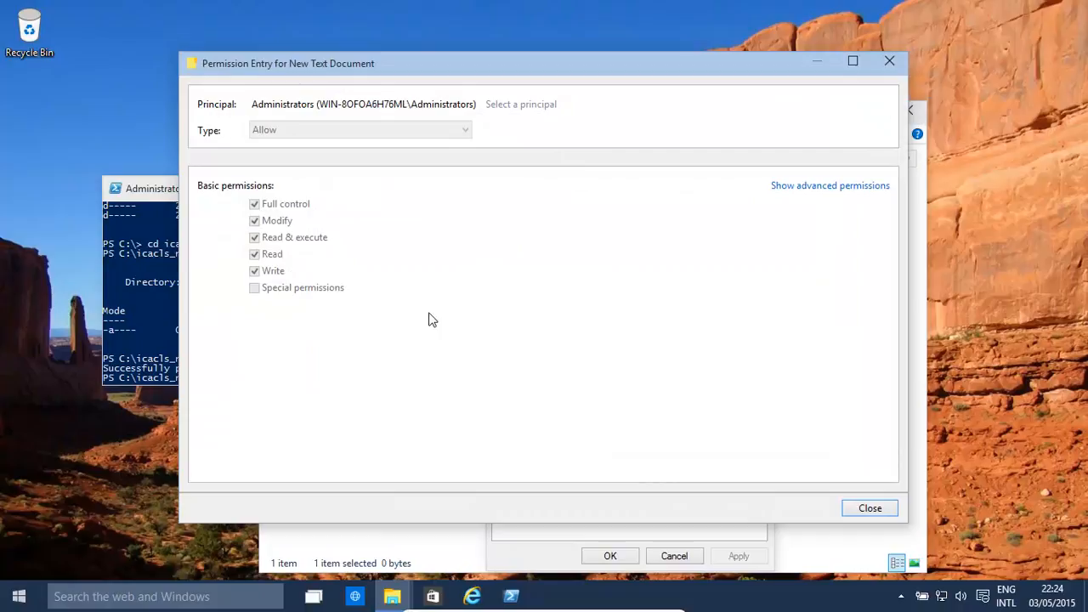
pyautogui.click(830, 185)
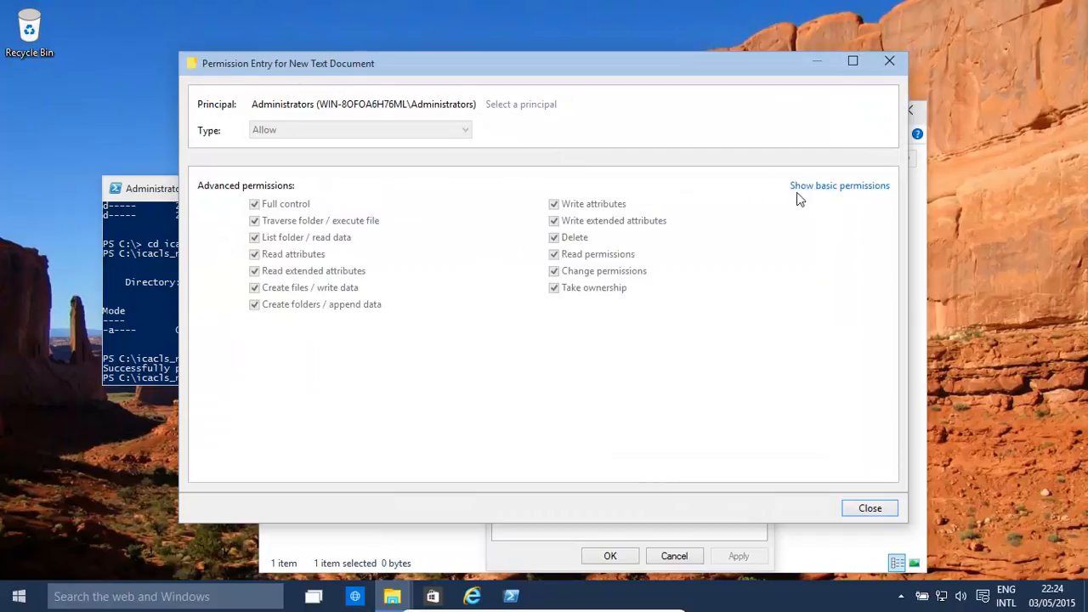
pyautogui.moveTo(280, 225)
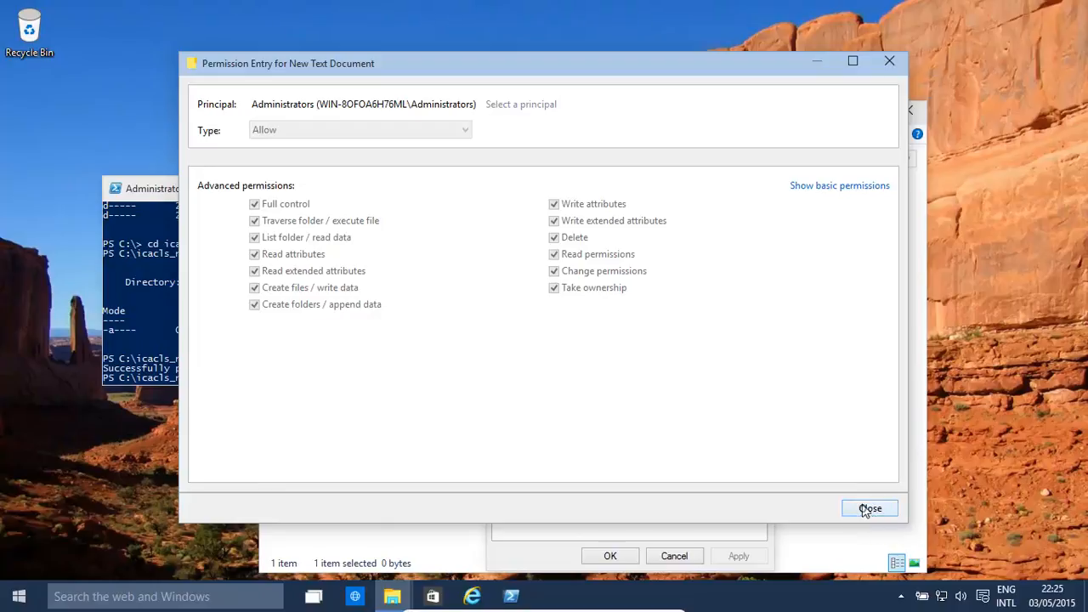
pyautogui.click(869, 508)
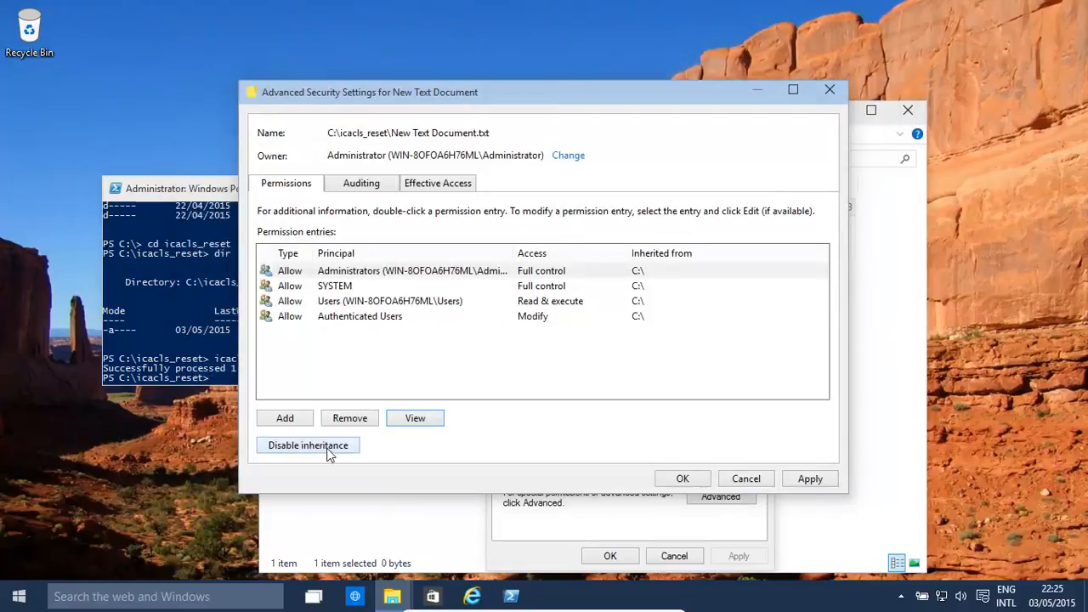
pyautogui.click(308, 445)
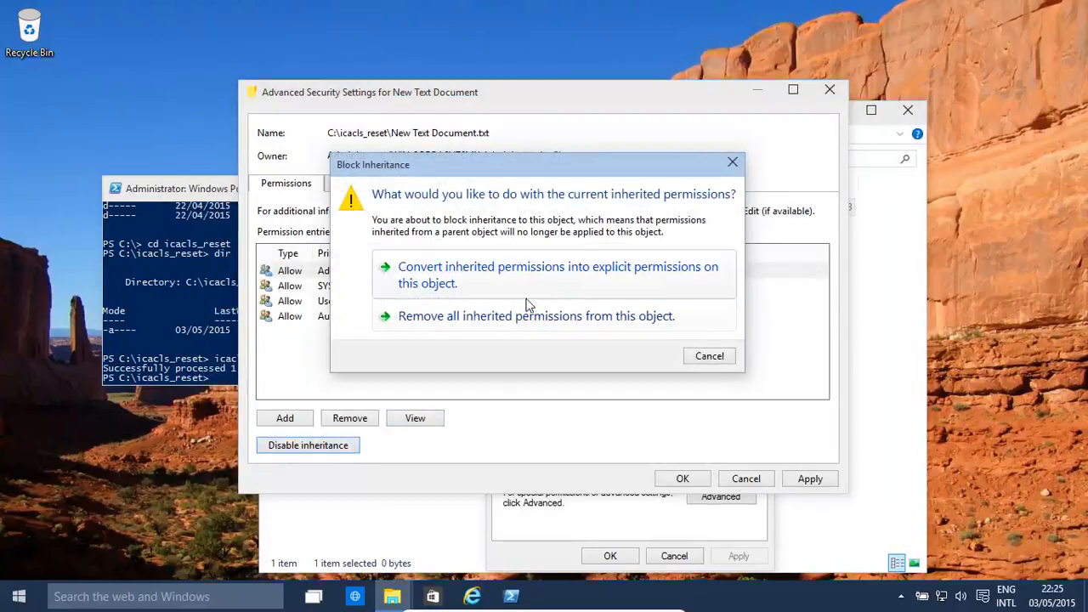
pyautogui.click(536, 315)
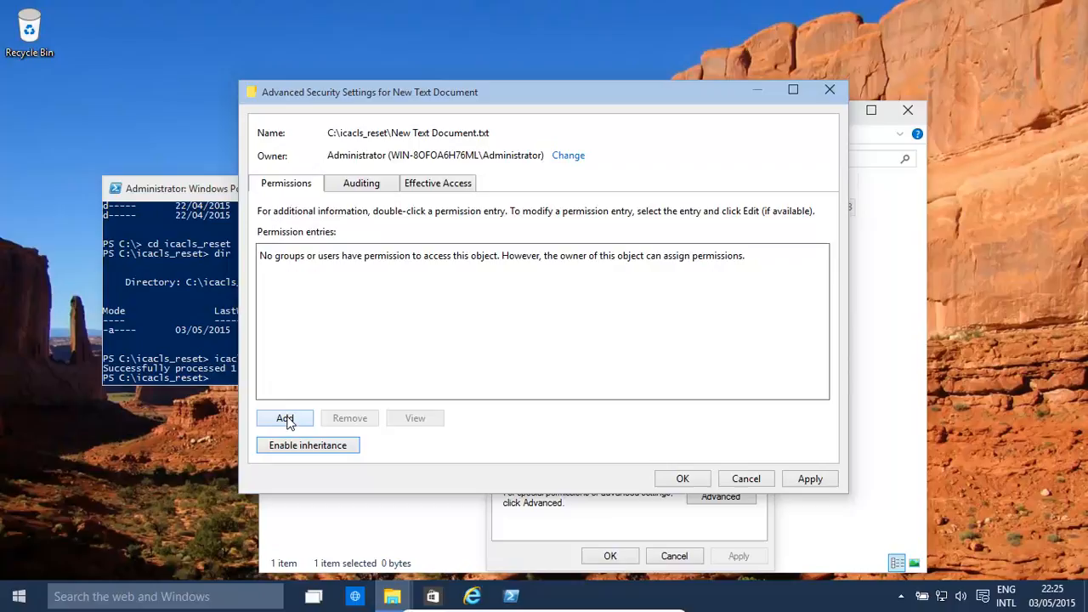
# Add a permission entry for the Administrator account, correcting the misspelled account name.
pyautogui.click(284, 418)
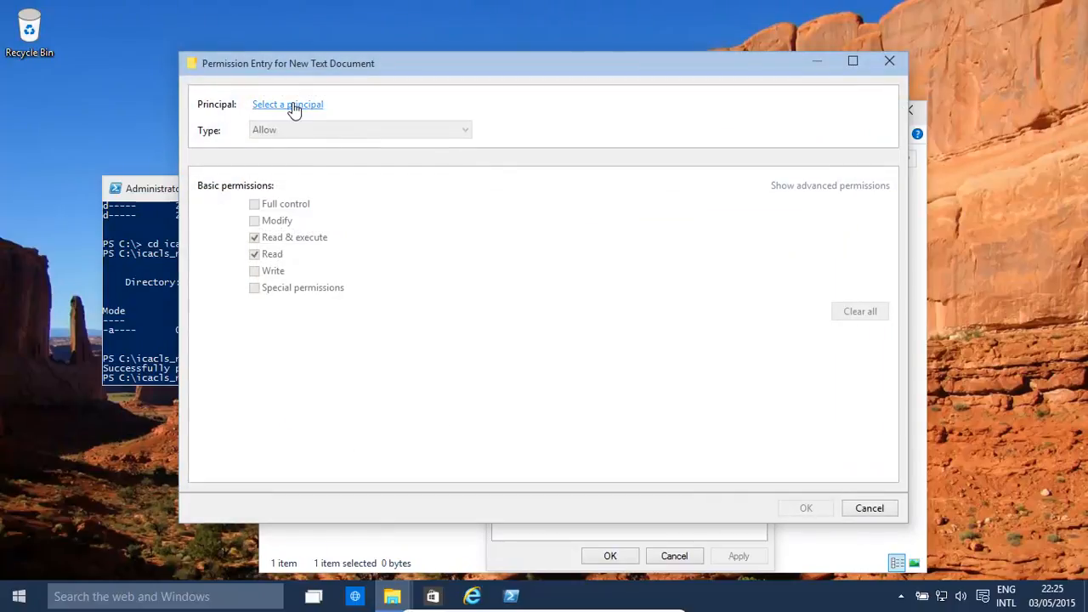
pyautogui.click(288, 104)
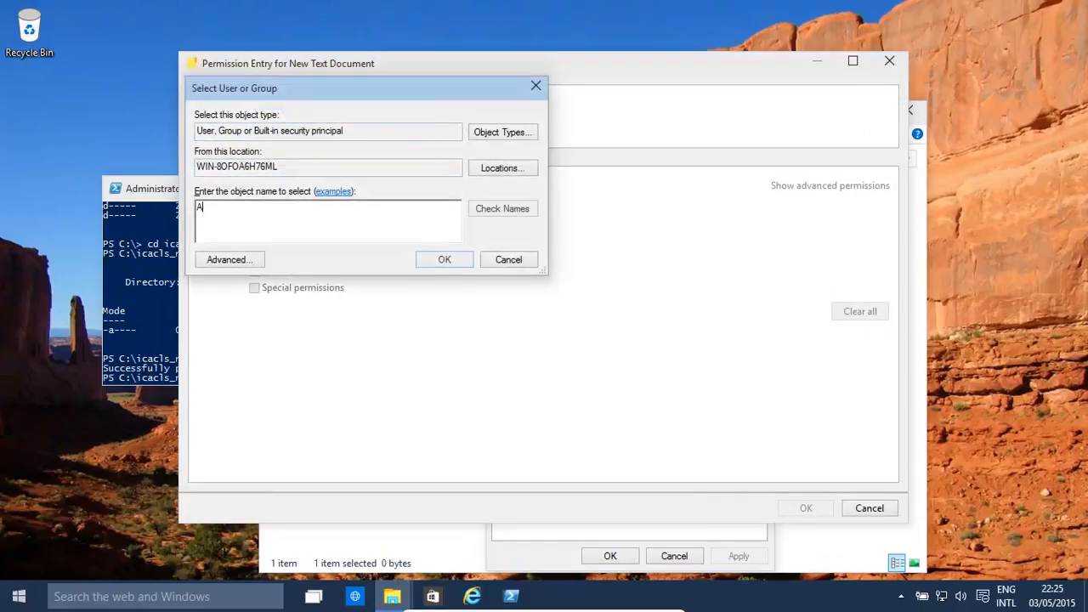
pyautogui.write('dmins')
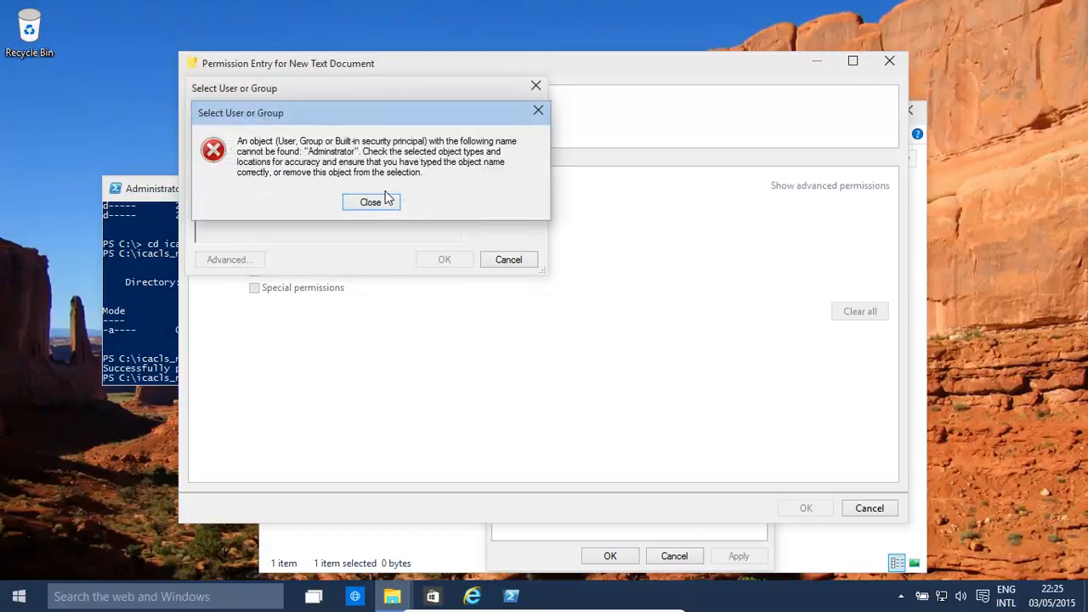
pyautogui.click(371, 202)
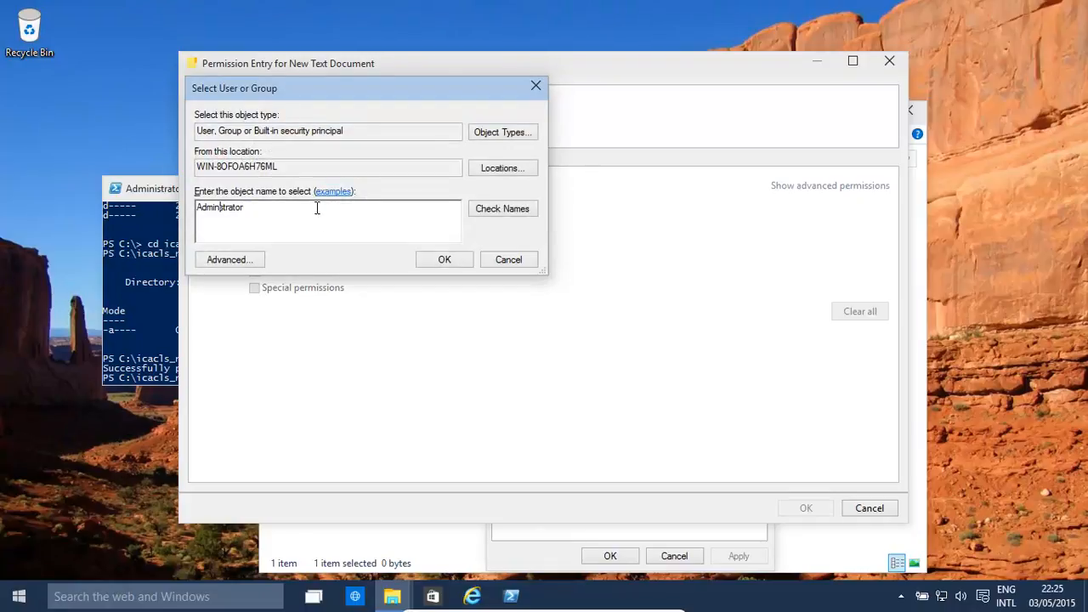
pyautogui.click(502, 208)
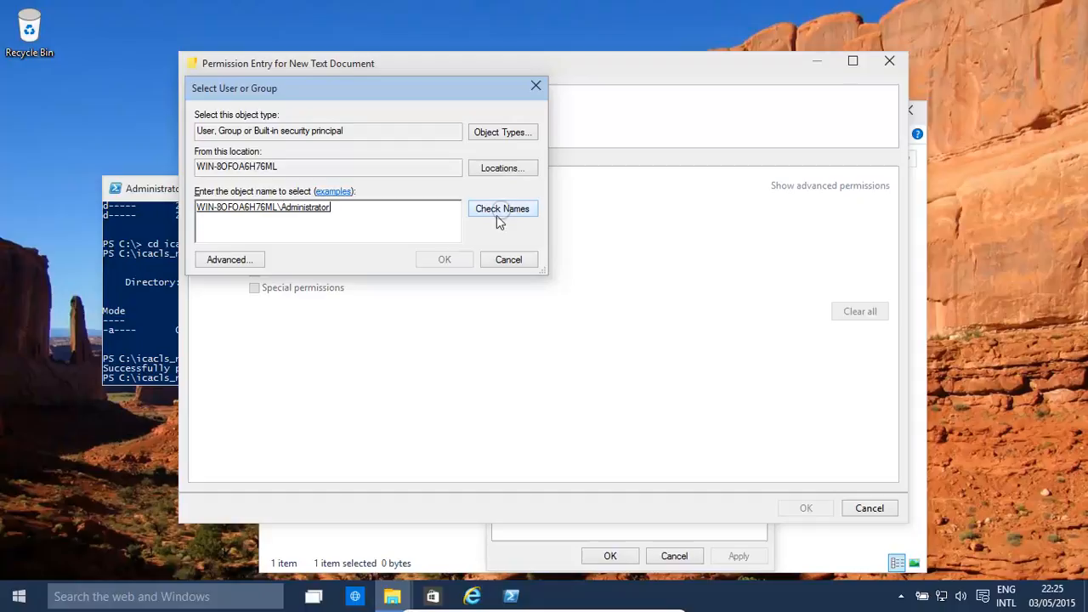
pyautogui.click(444, 259)
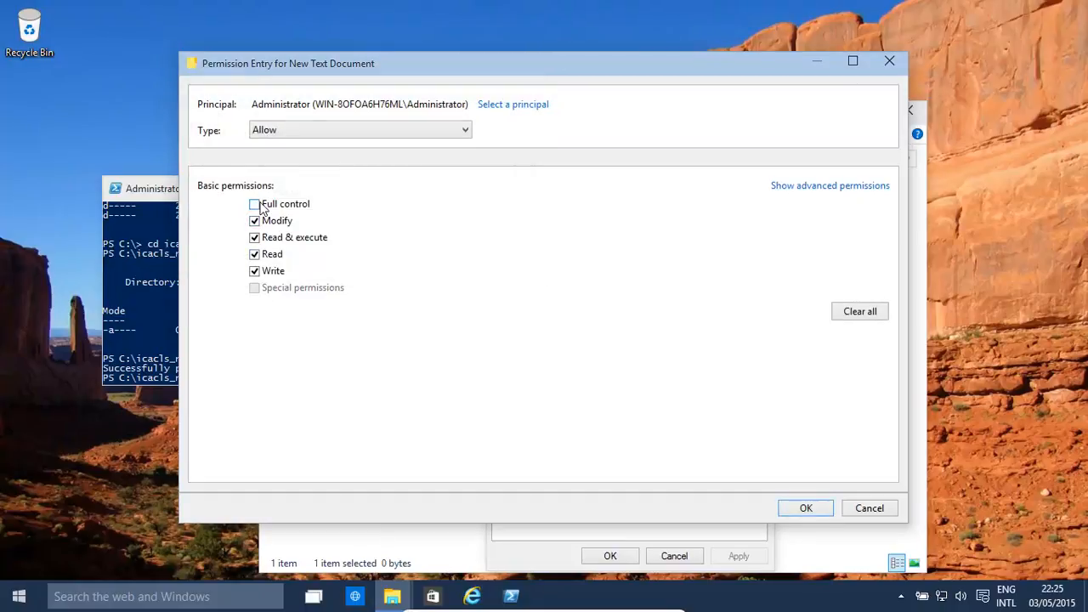
# Grant Administrator Full control, confirm the entry, and close the file's properties.
pyautogui.click(254, 204)
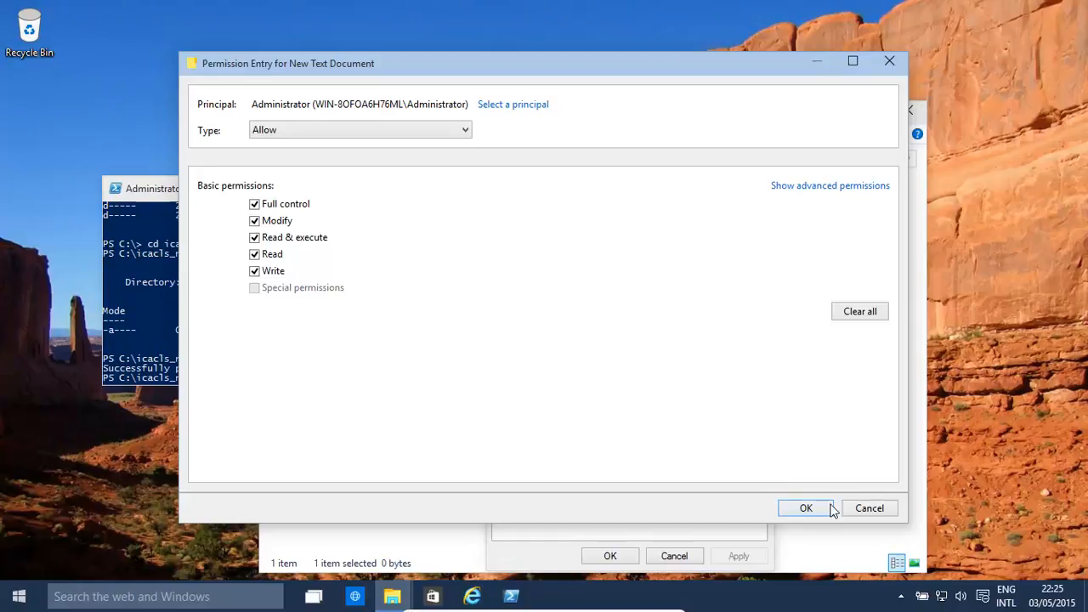
pyautogui.moveTo(830, 185)
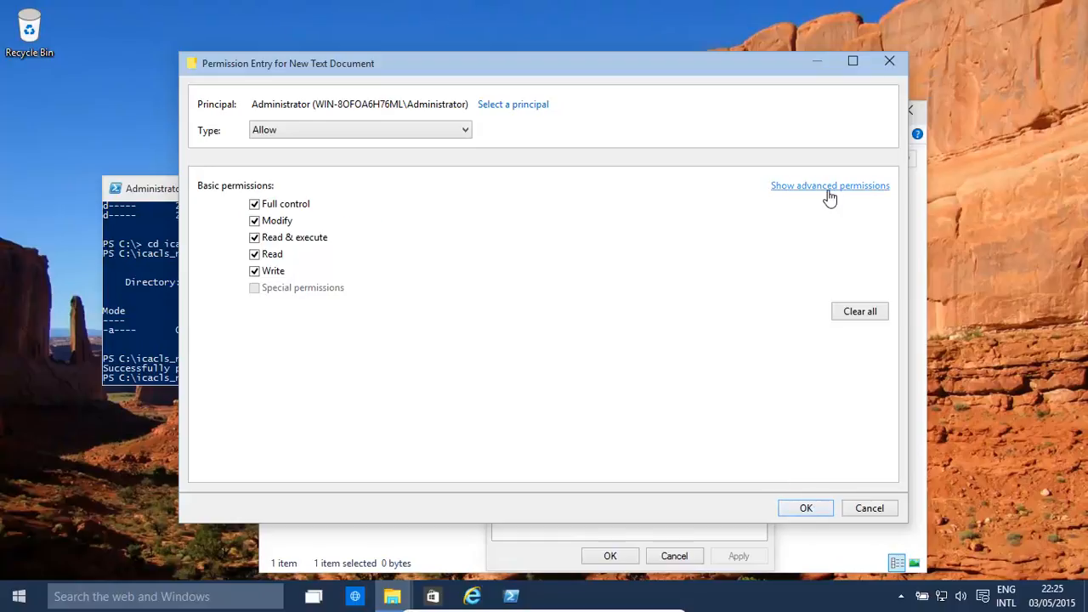
pyautogui.click(830, 185)
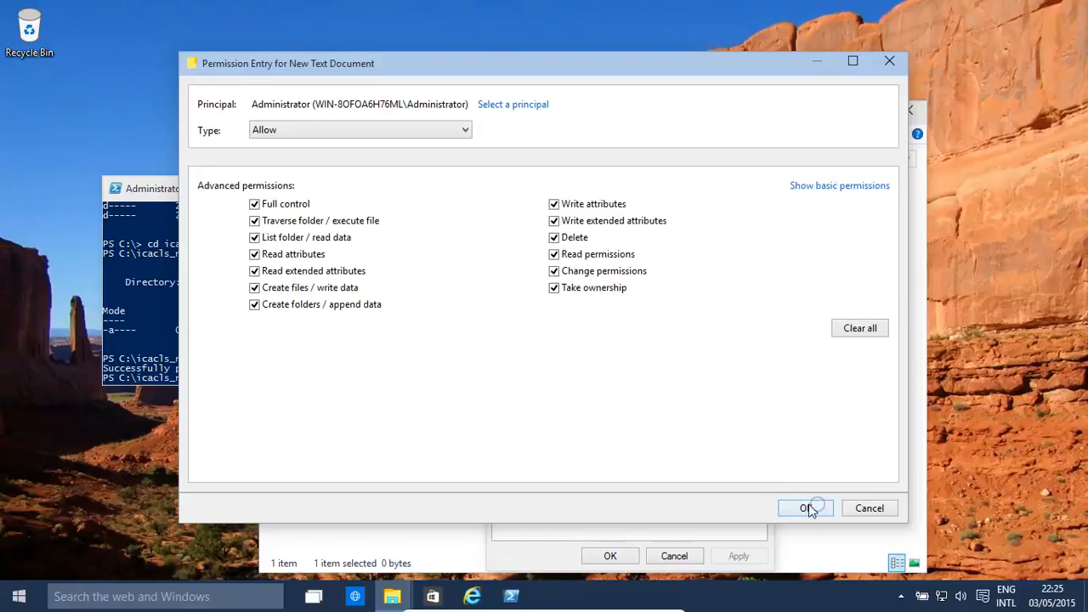
pyautogui.click(805, 508)
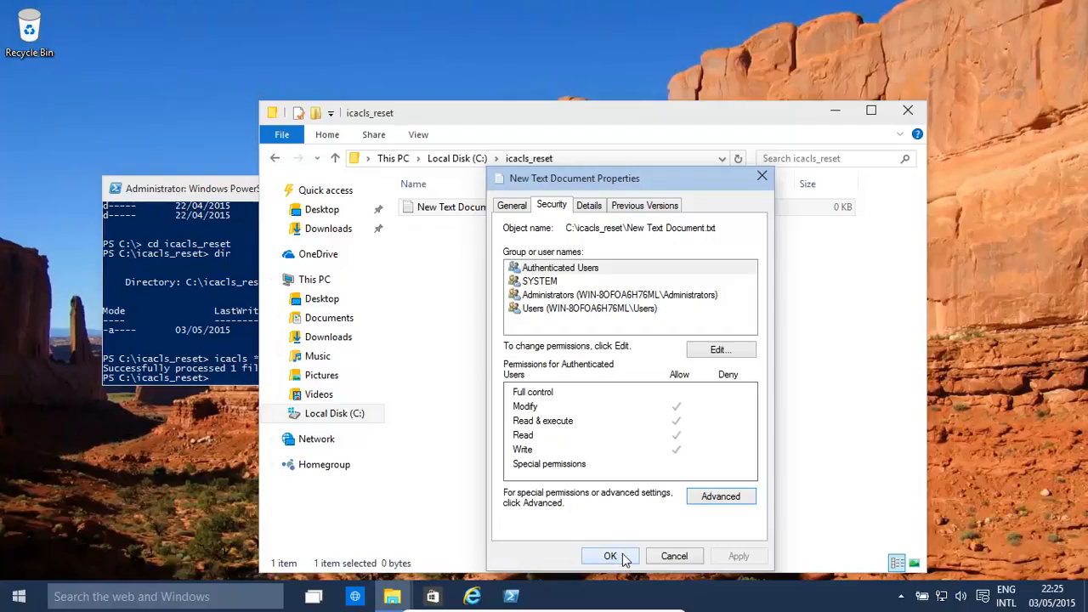
pyautogui.click(610, 556)
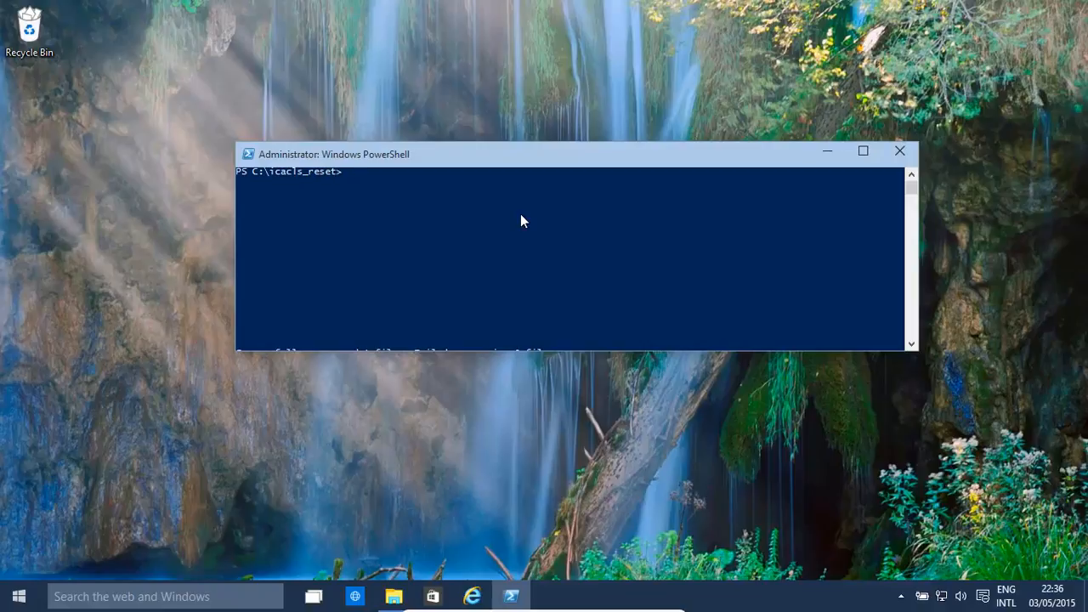
# Run icacls * /setowner Everyone in C:\icacls_reset, updating New Text Document.txt successfully.
pyautogui.write('ica')
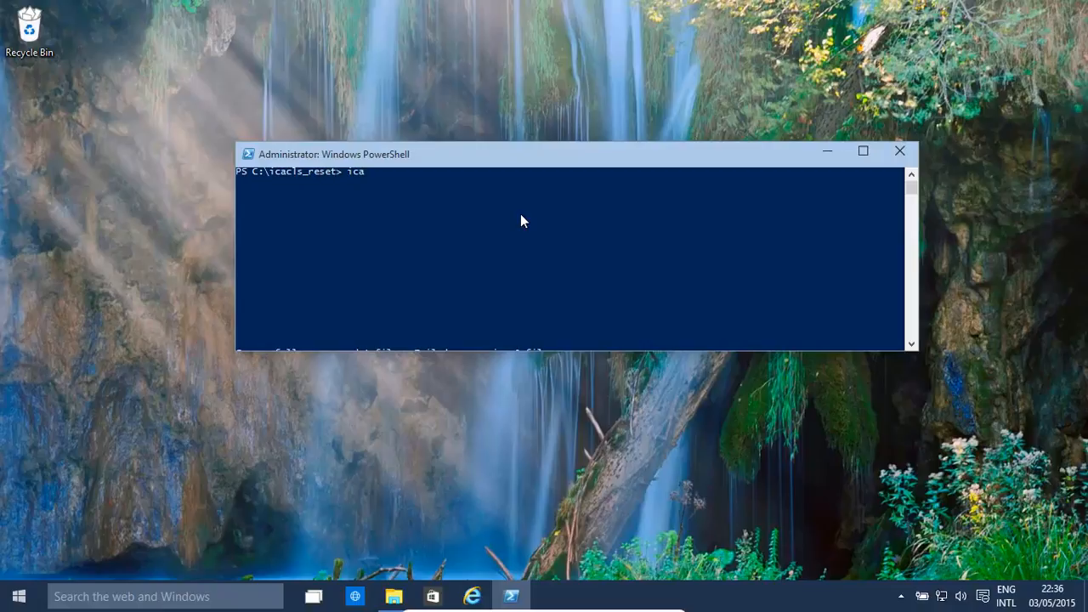
pyautogui.write('cls')
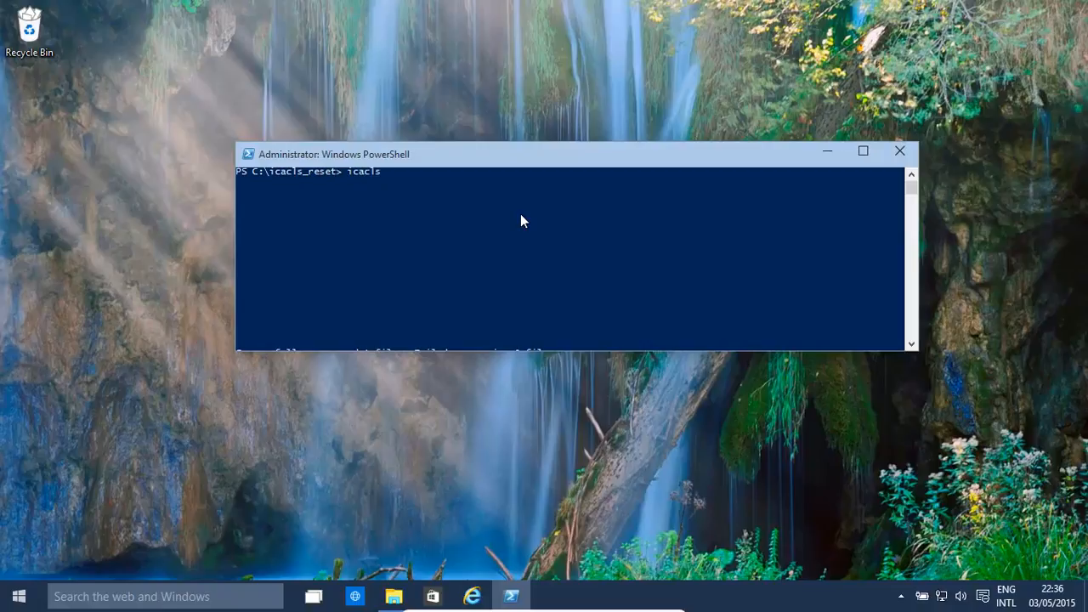
pyautogui.write('*')
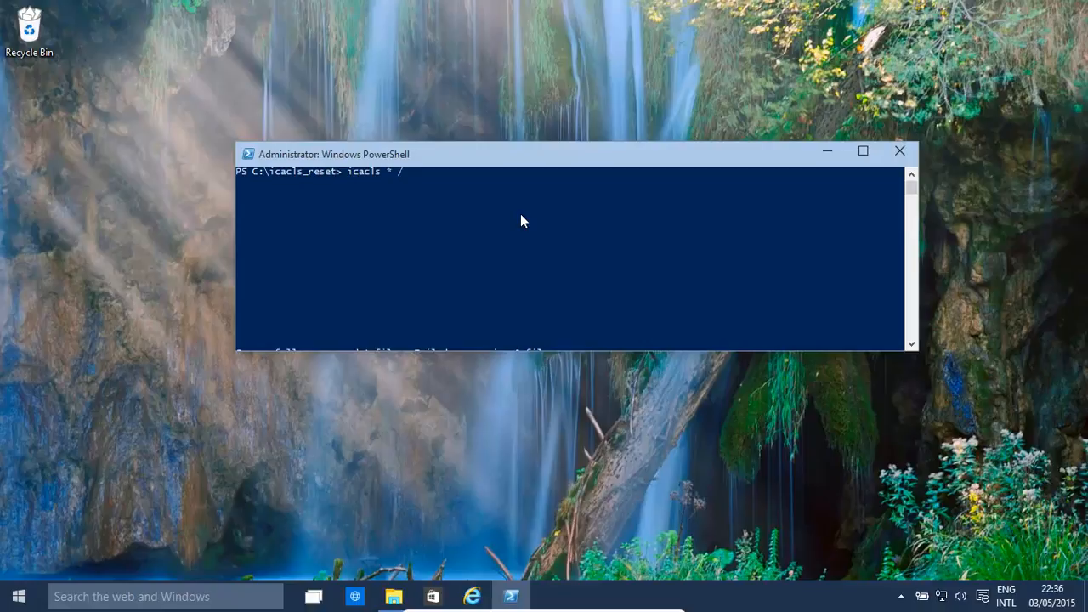
pyautogui.write('setowner')
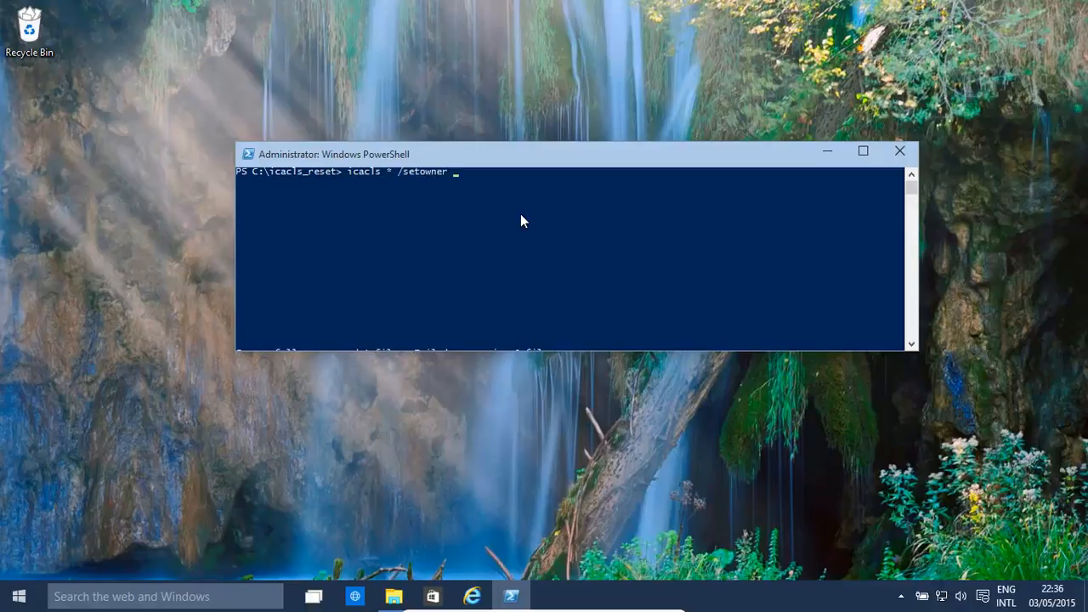
pyautogui.write('Every')
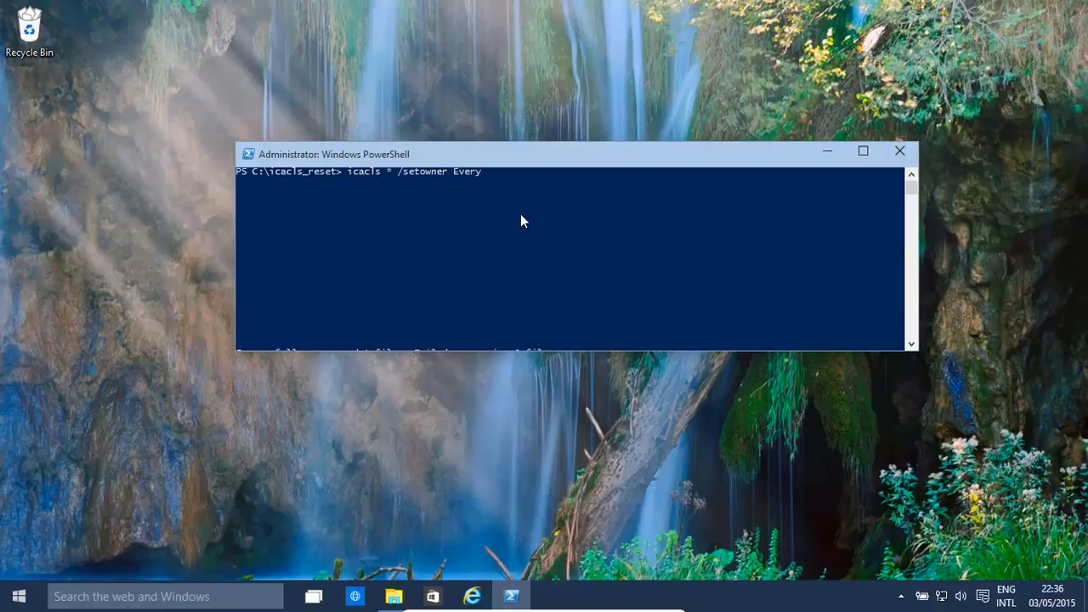
pyautogui.write('one')
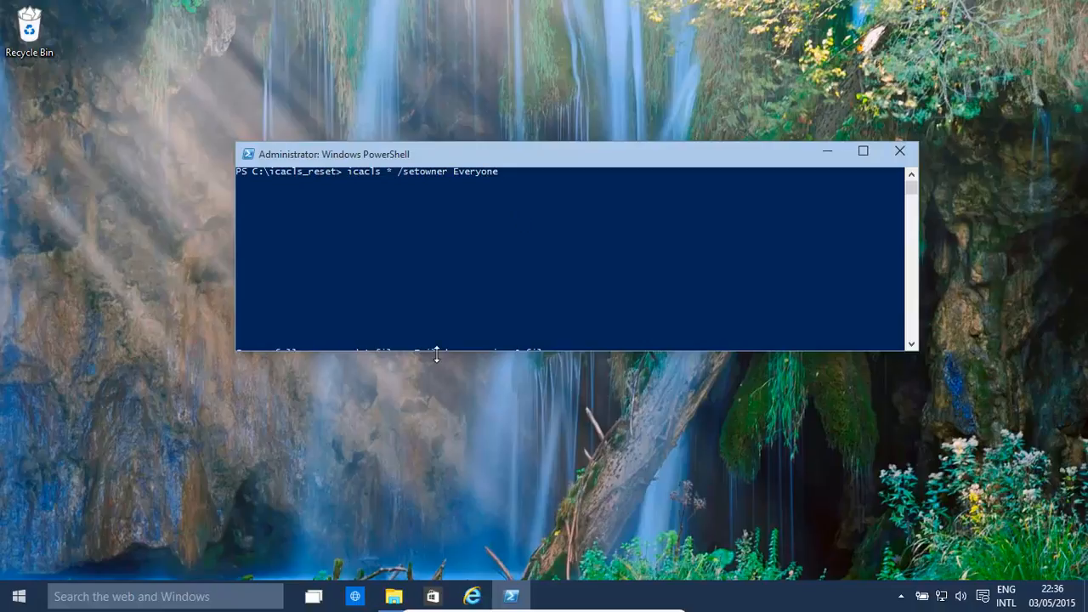
pyautogui.click(462, 258)
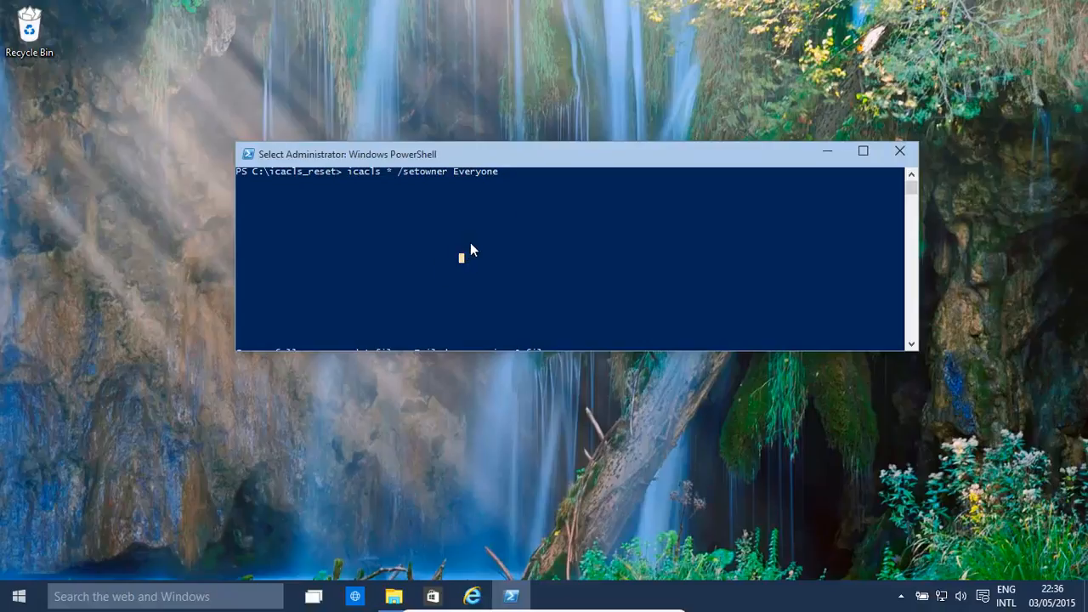
pyautogui.moveTo(456, 181)
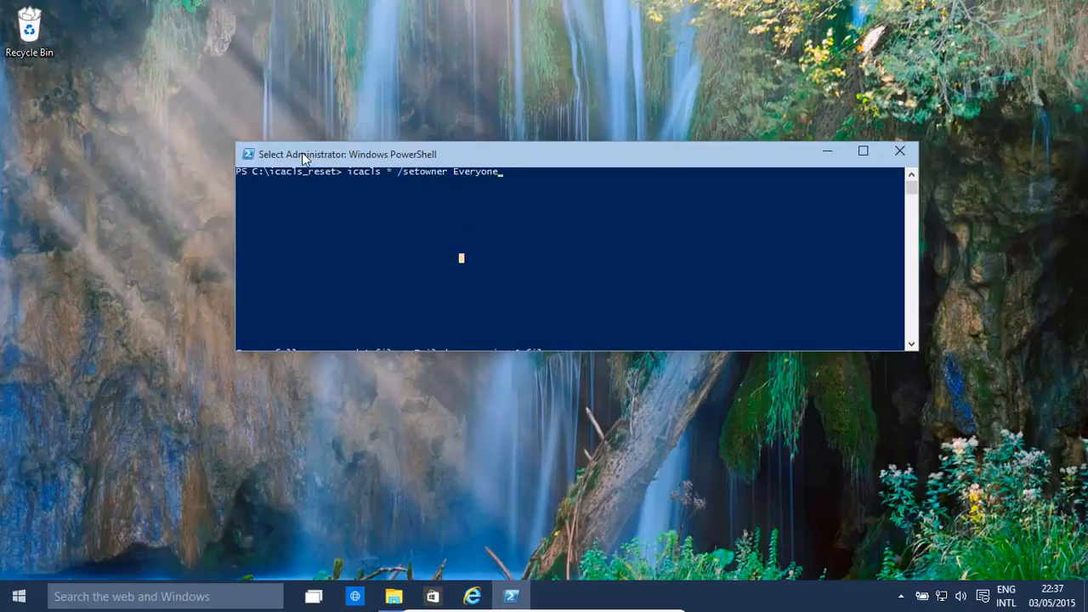
pyautogui.moveTo(418, 210)
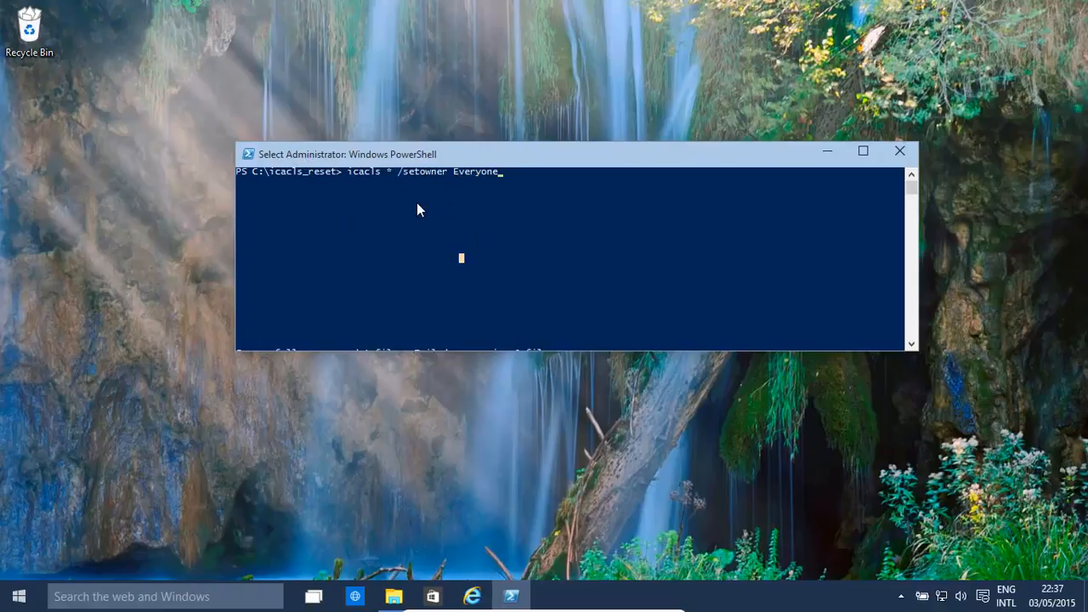
pyautogui.moveTo(525, 181)
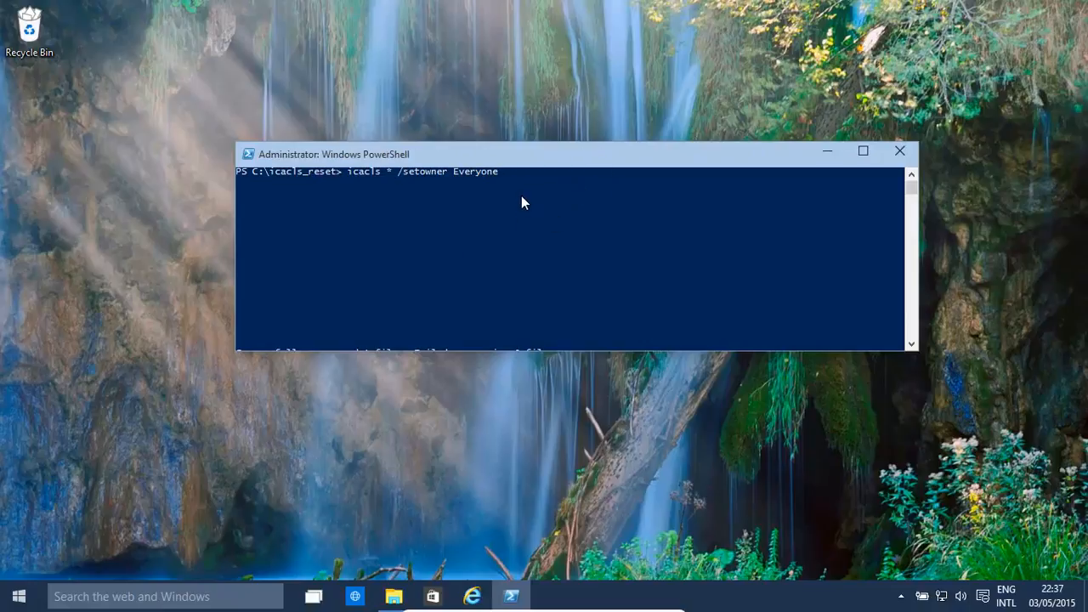
pyautogui.moveTo(529, 206)
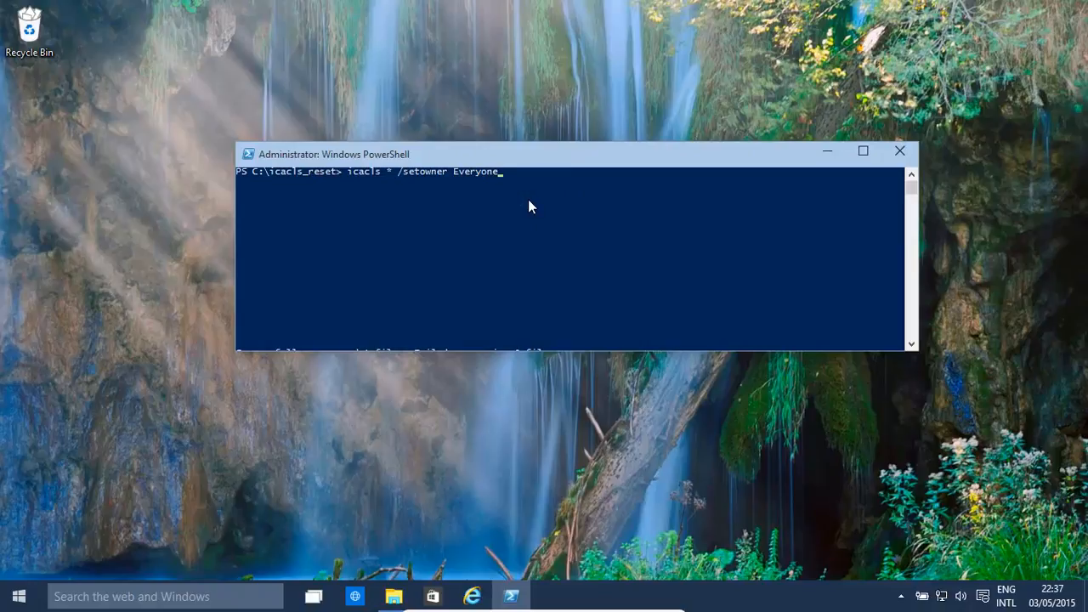
pyautogui.press('Return')
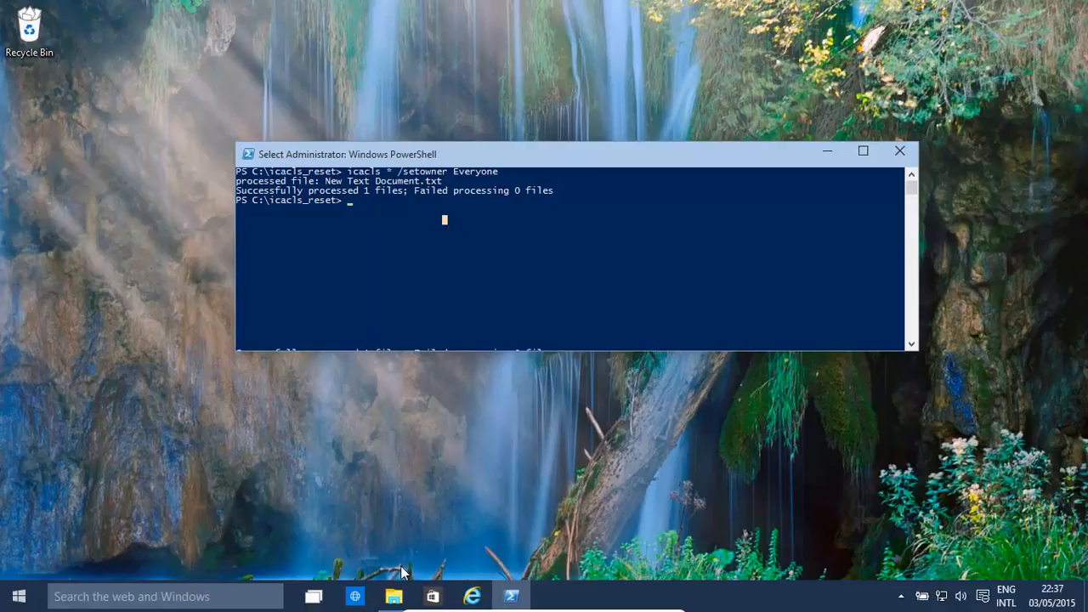
# Check New Text Document's Advanced Security Settings show Everyone as owner, then cancel.
pyautogui.click(392, 596)
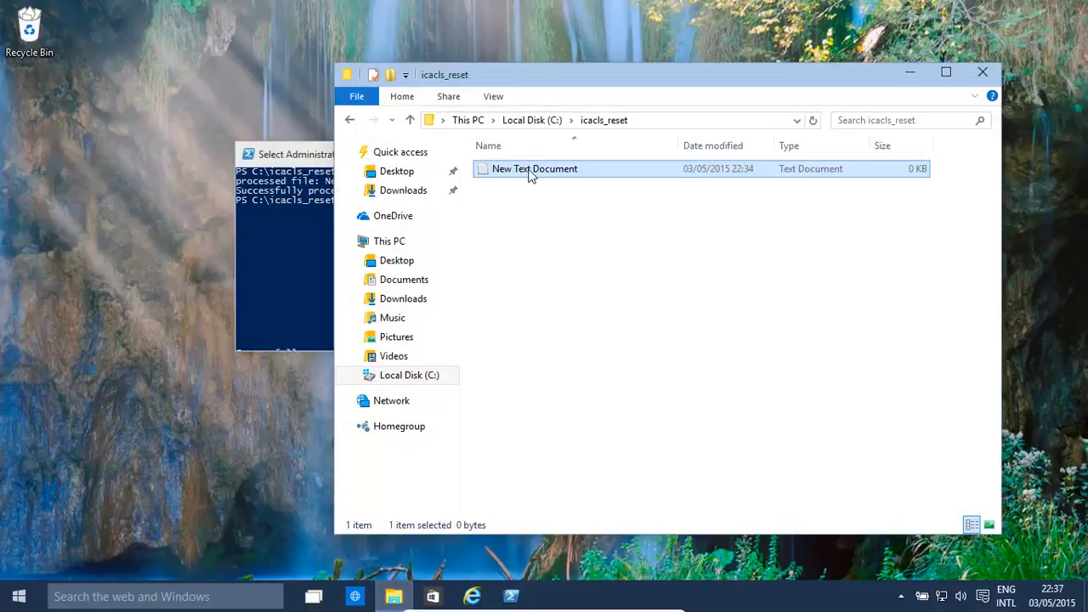
pyautogui.rightClick(534, 169)
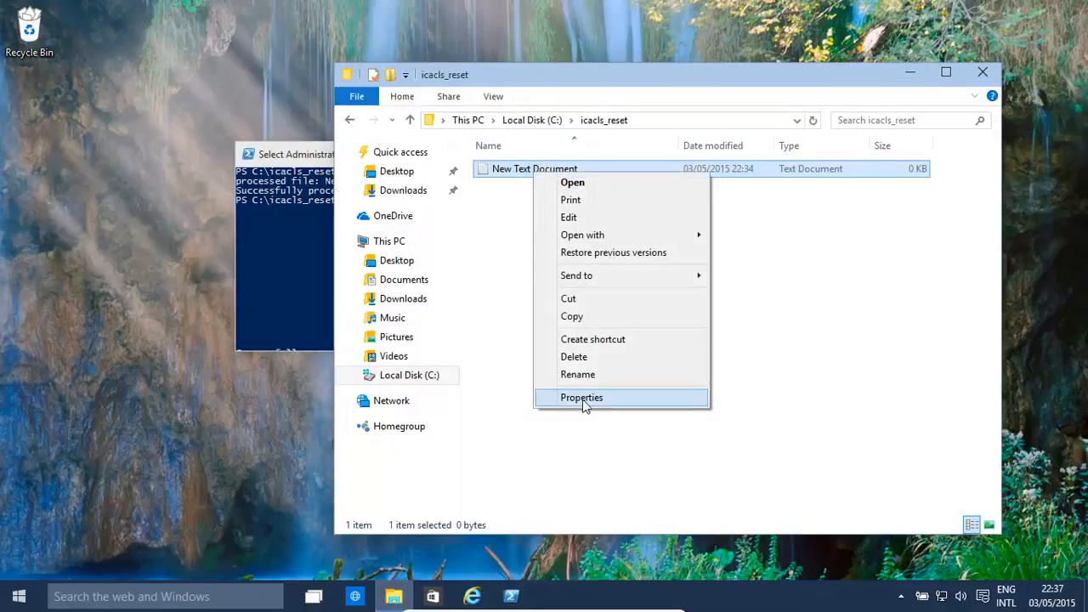
pyautogui.click(581, 397)
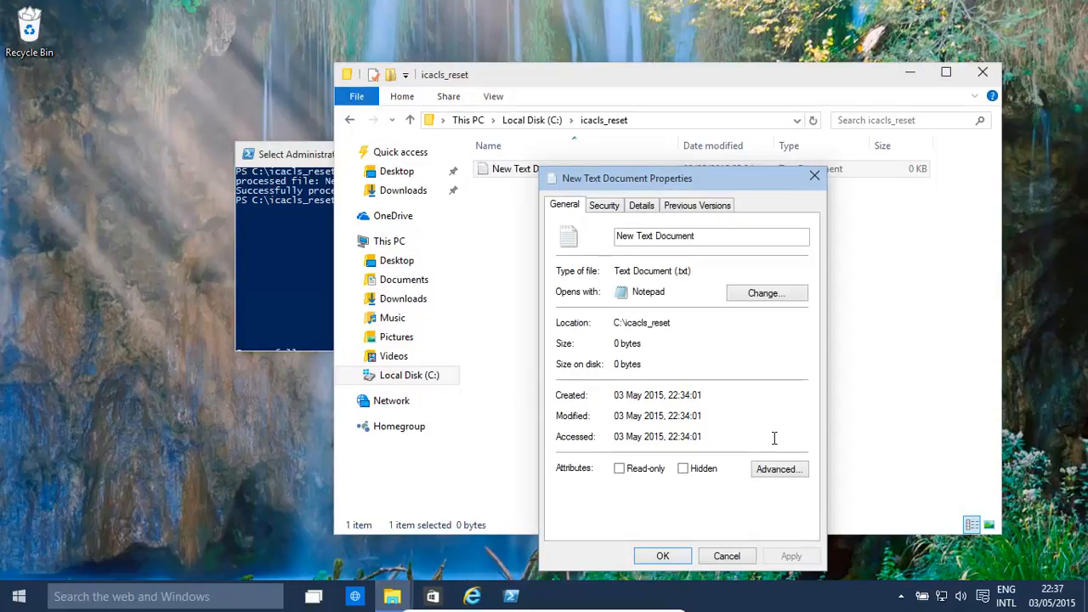
pyautogui.click(603, 205)
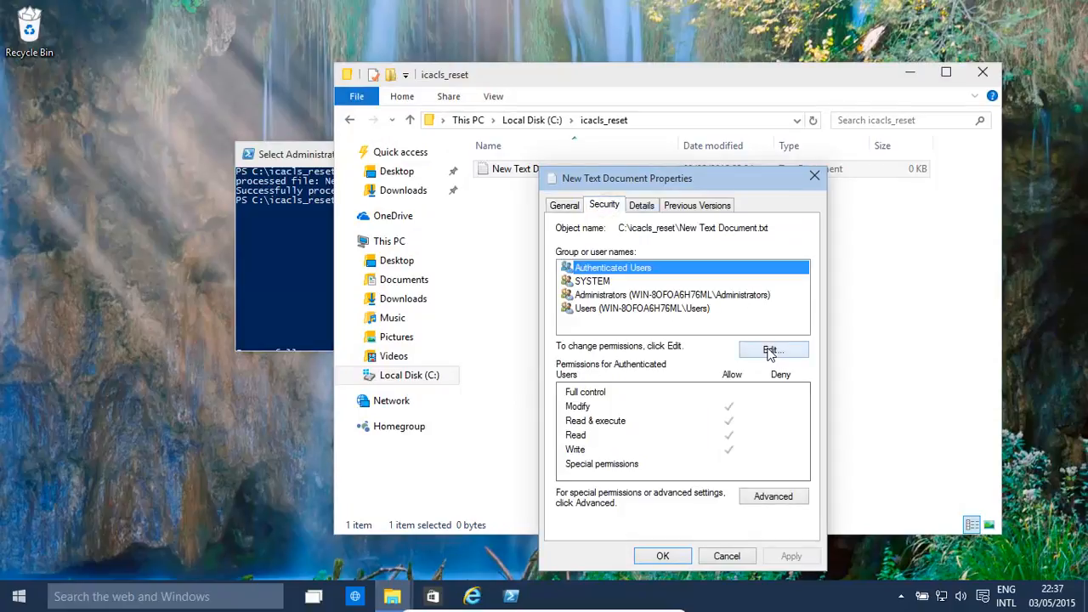
pyautogui.click(773, 351)
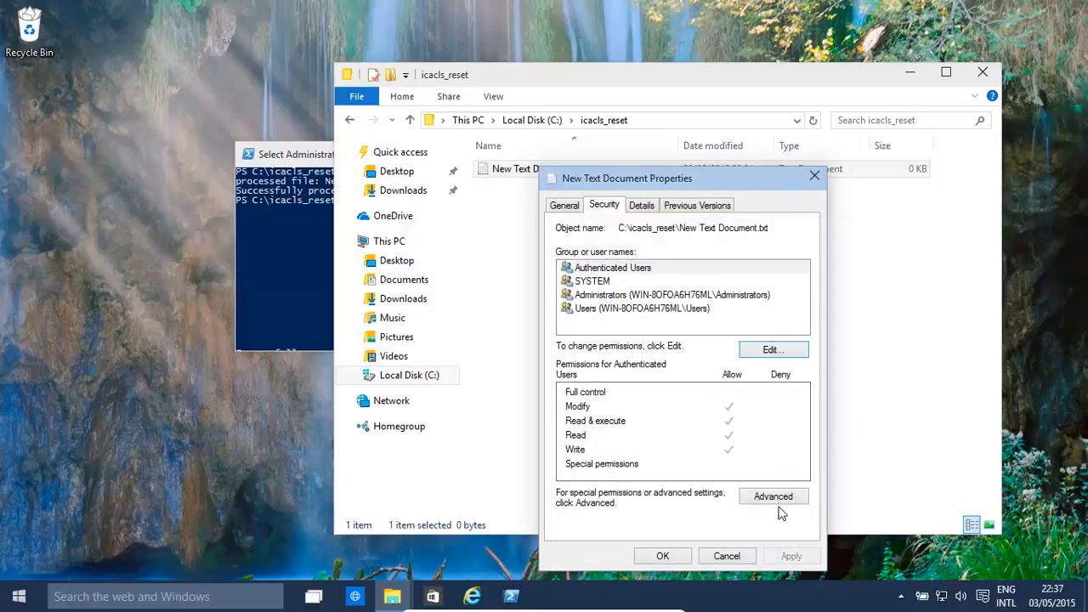
pyautogui.click(773, 497)
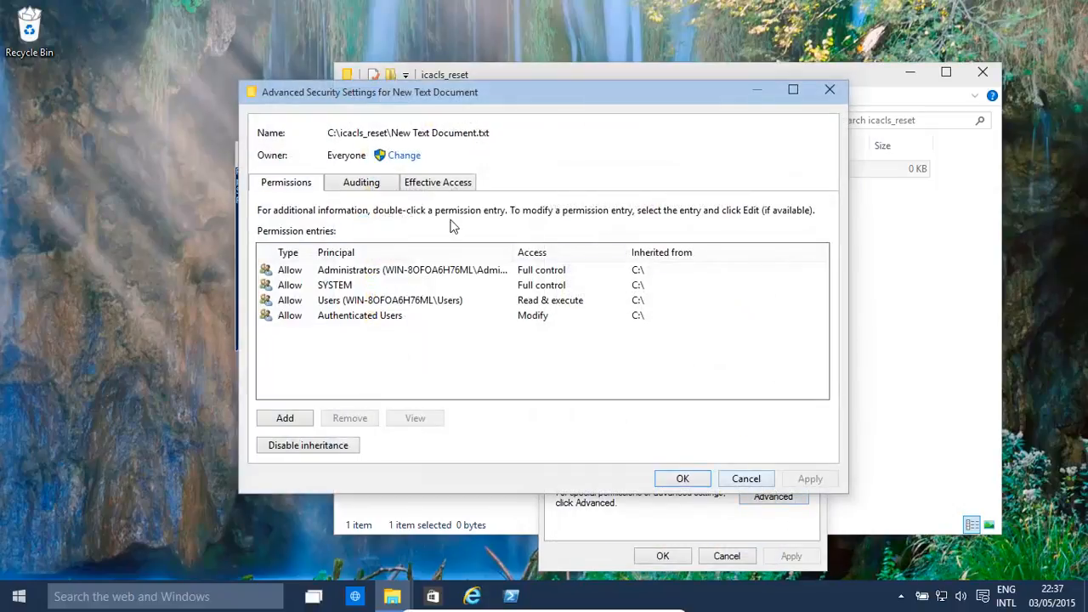
pyautogui.moveTo(747, 478)
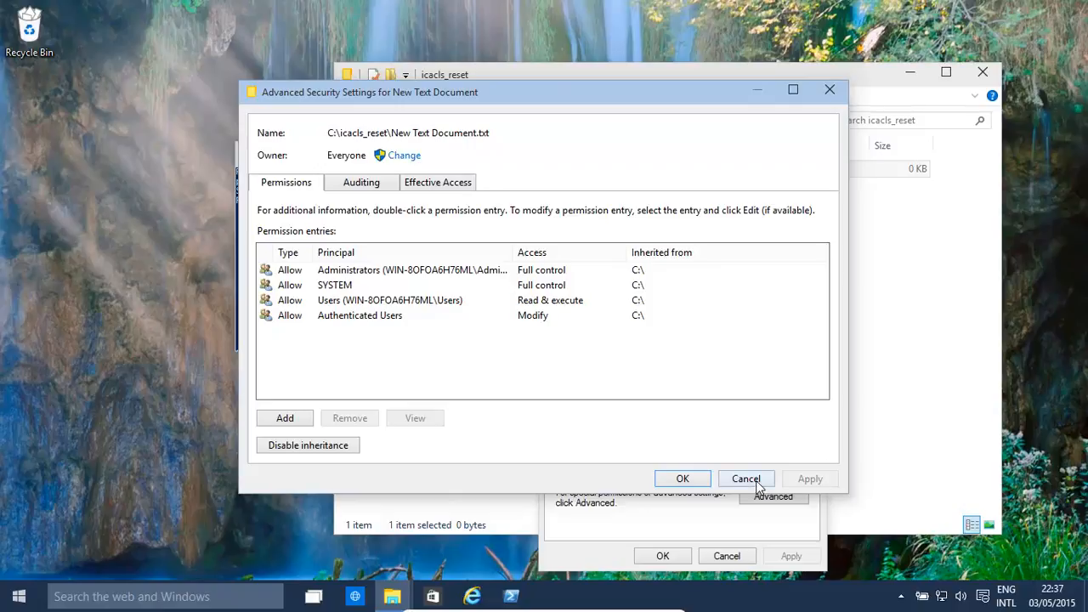
pyautogui.click(746, 479)
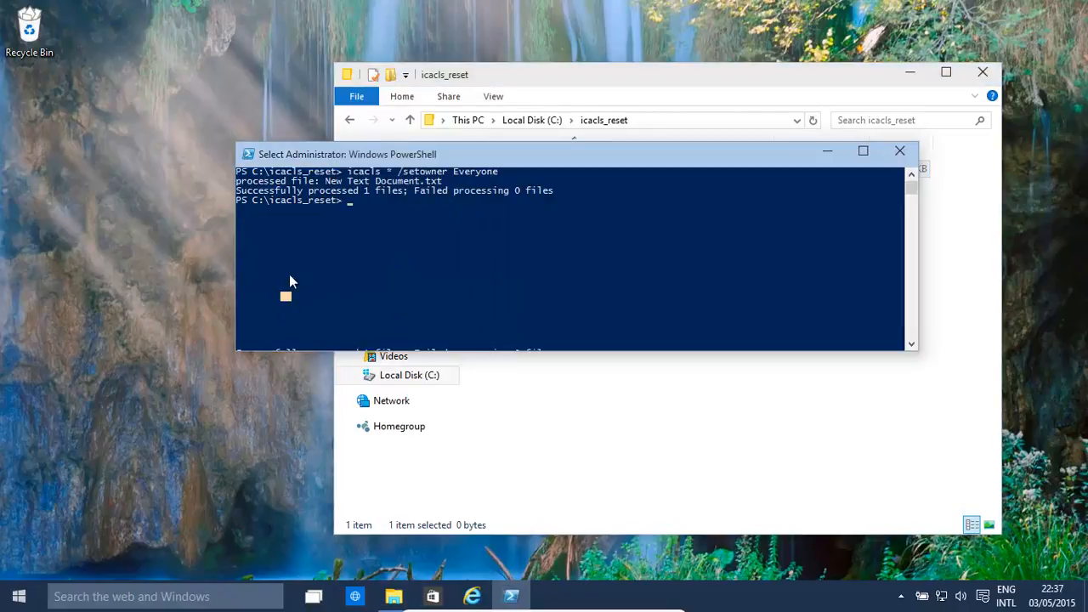
pyautogui.moveTo(274, 297)
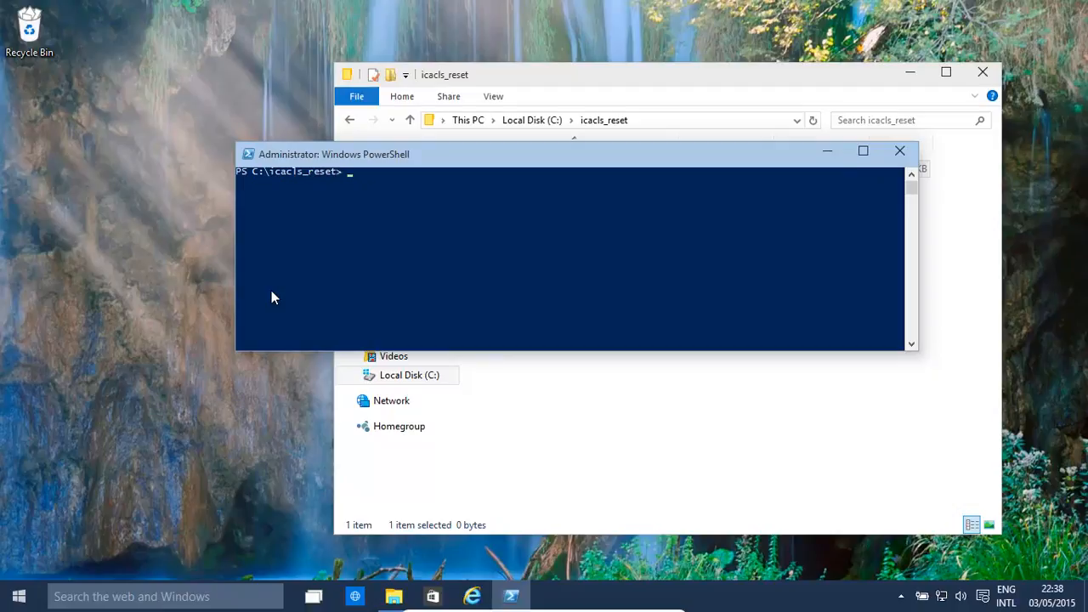
# Clear the console, run icacls /?, and scroll up to the beginning of the help.
pyautogui.write('clear')
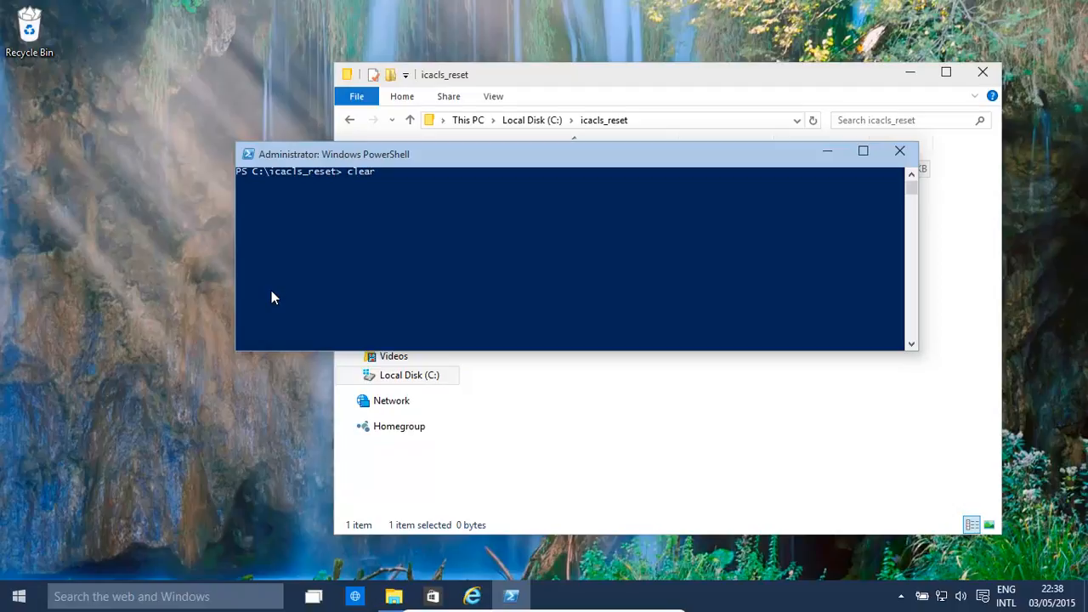
pyautogui.write('icacls /?')
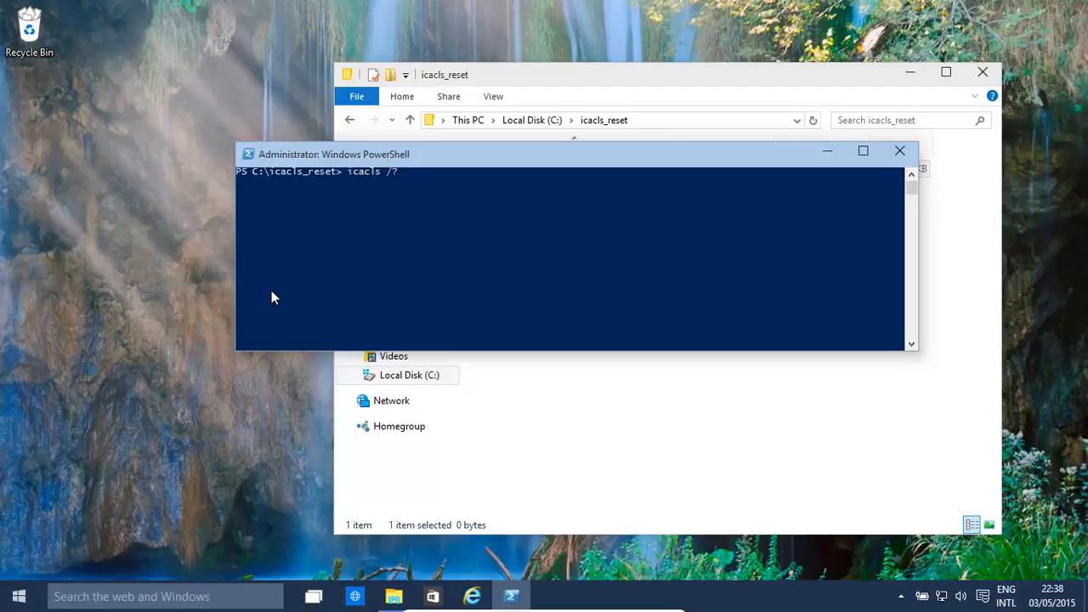
pyautogui.press('Return')
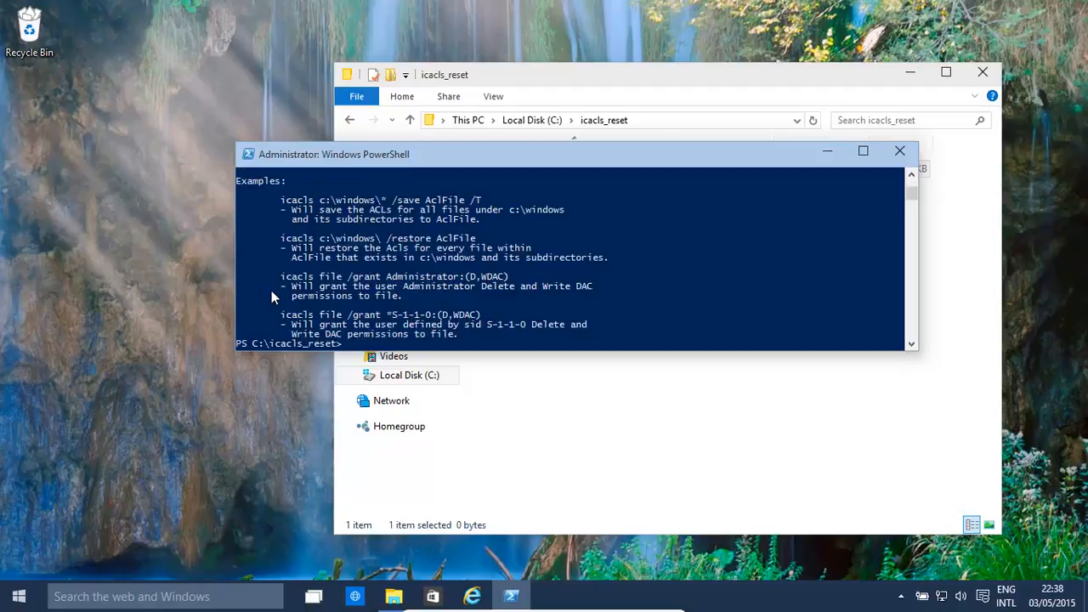
pyautogui.moveTo(871, 152)
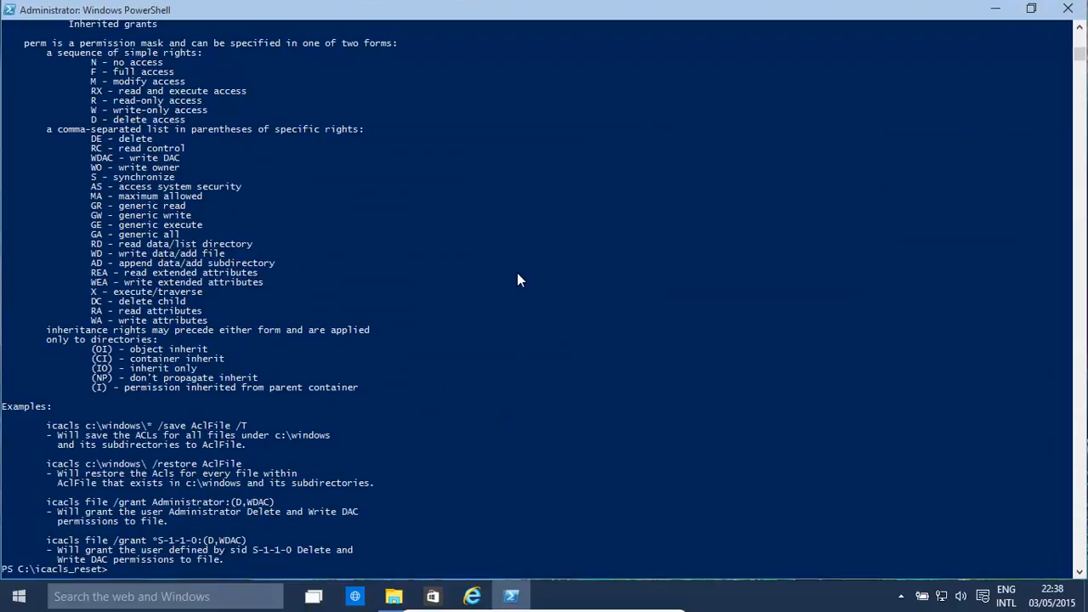
pyautogui.moveTo(1052, 279)
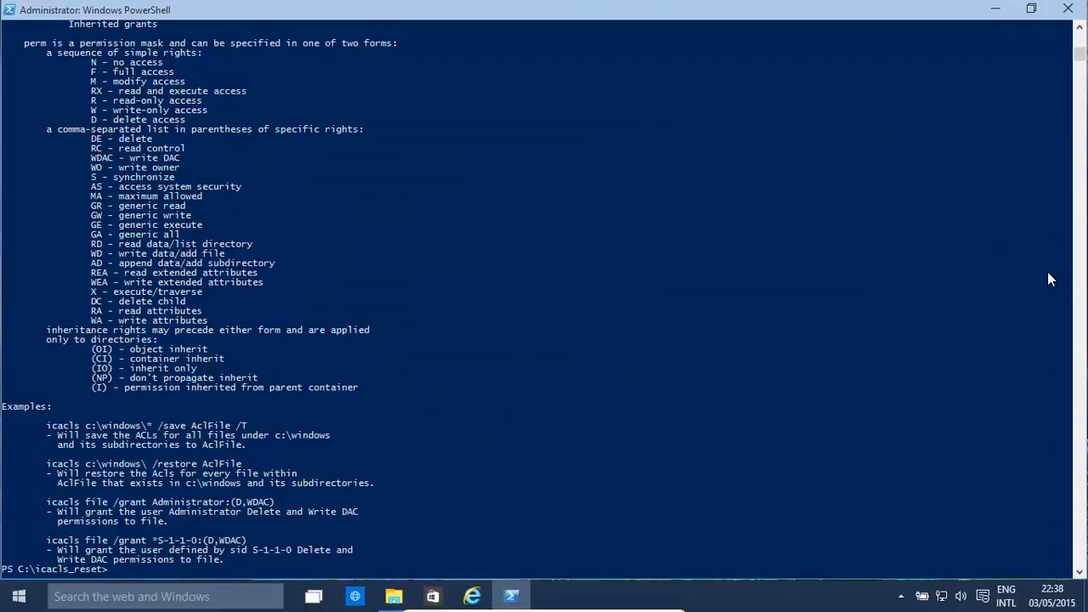
pyautogui.scroll(3)
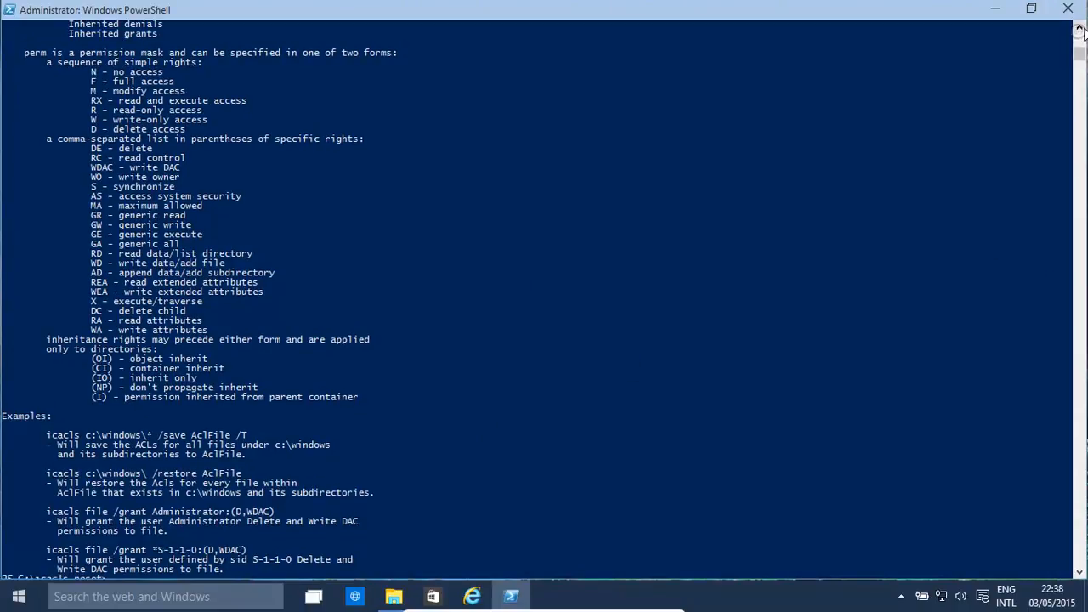
pyautogui.scroll(3)
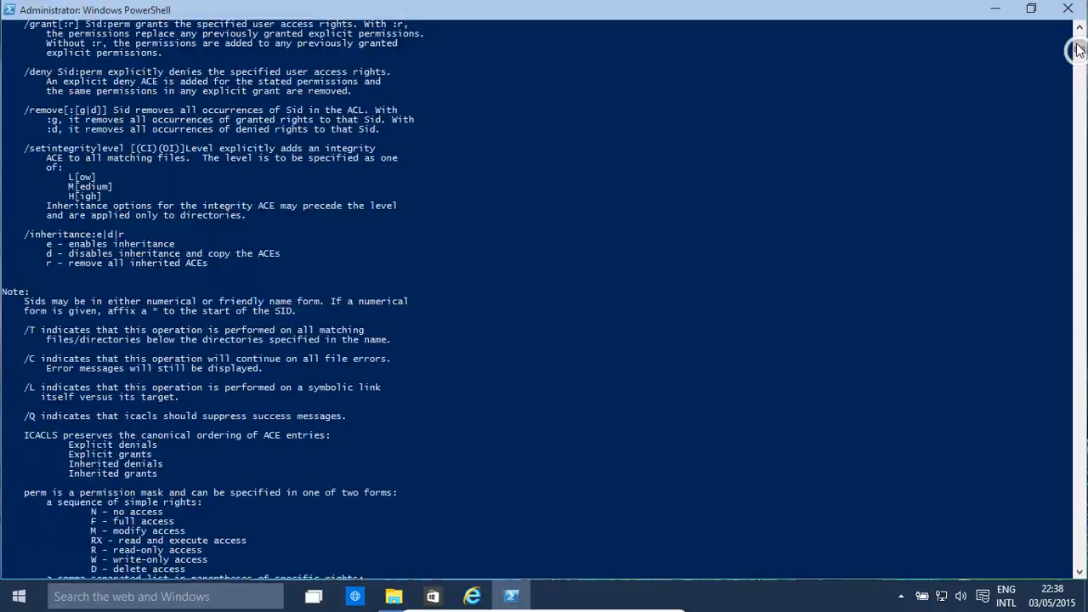
pyautogui.scroll(3)
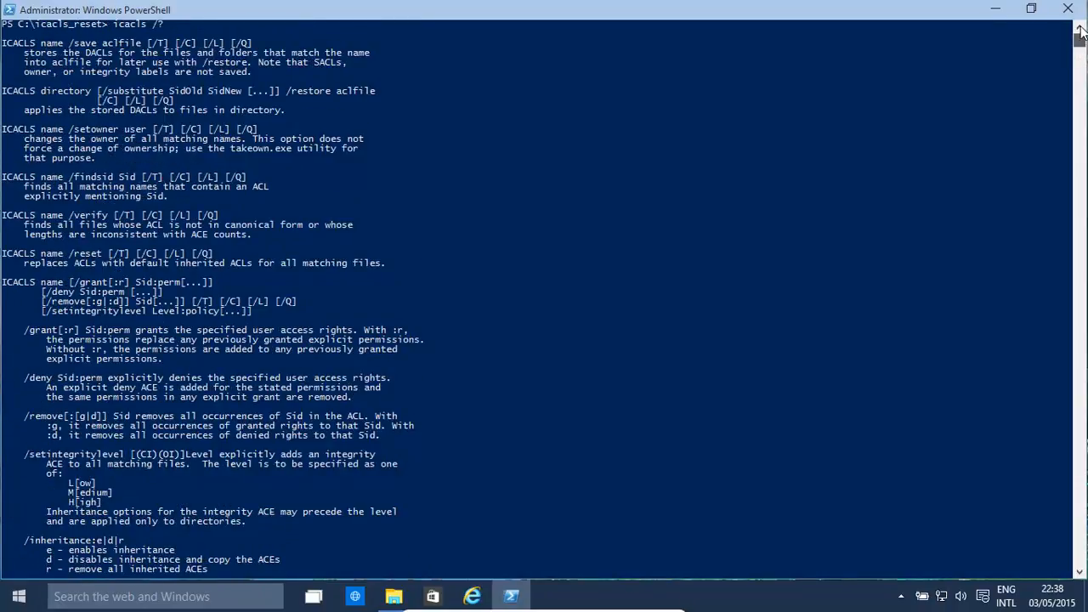
pyautogui.moveTo(272, 341)
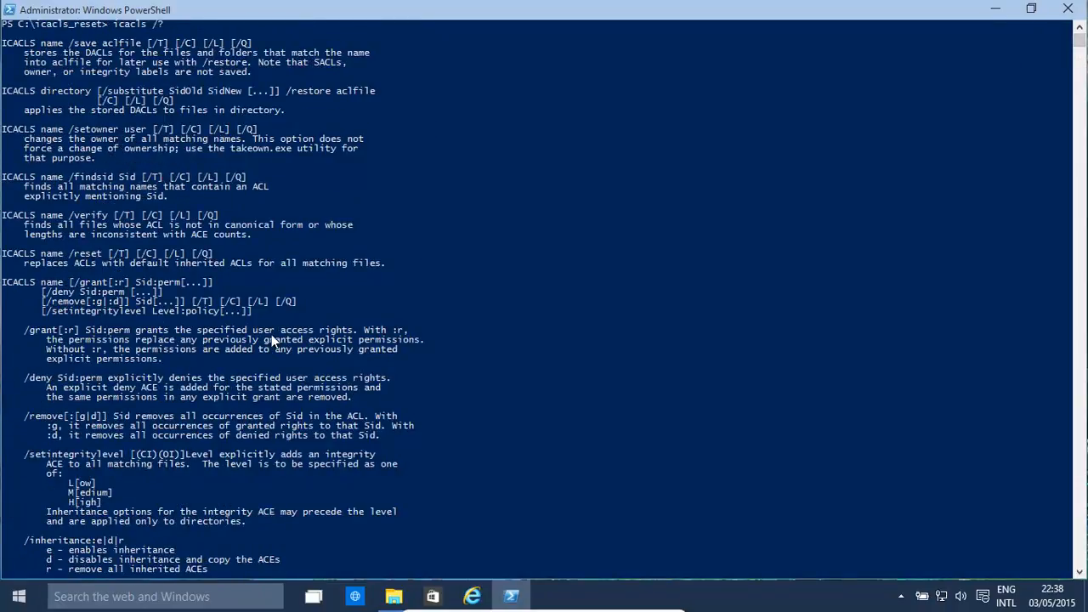